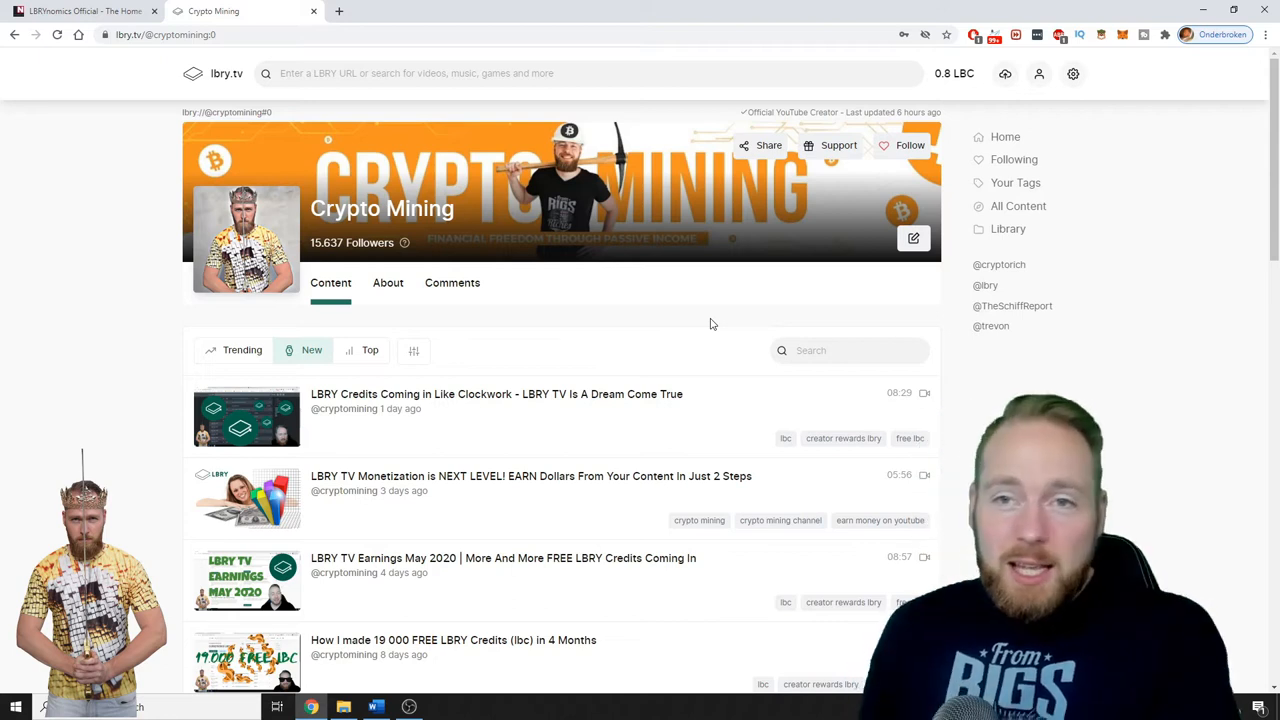
{"action": "mouse_move", "coordinate": [774, 272]}
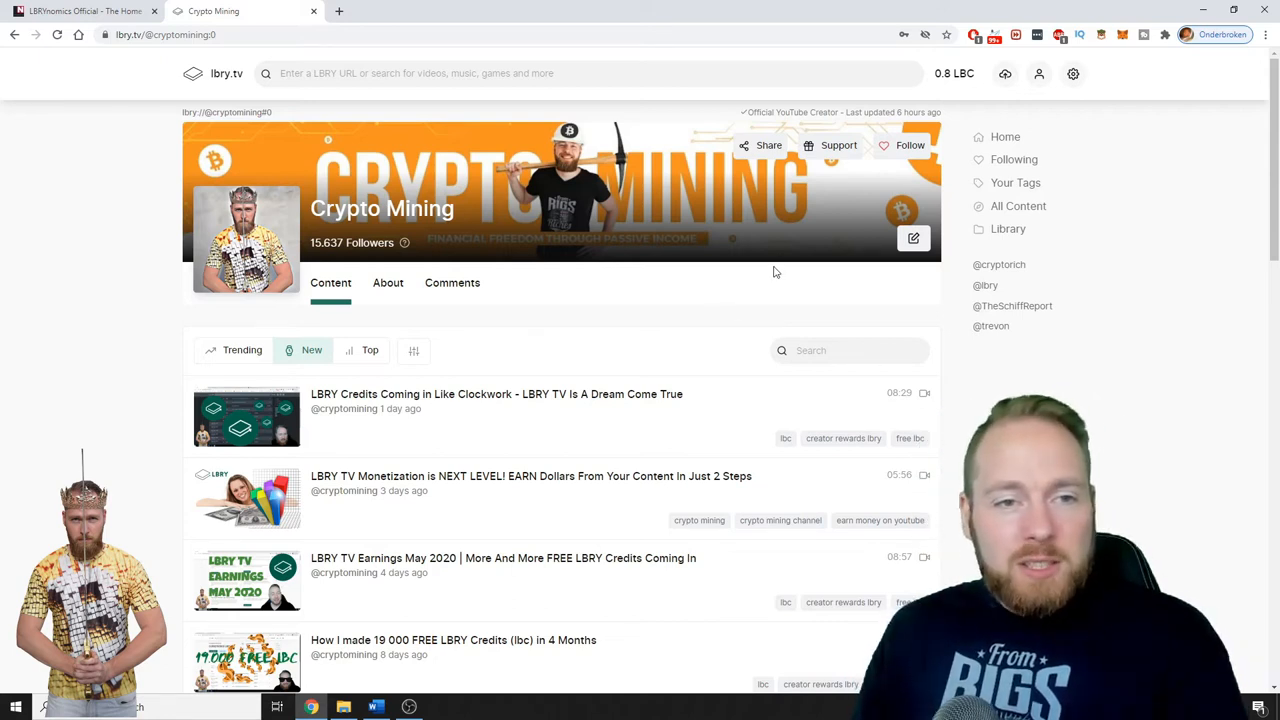
{"action": "mouse_move", "coordinate": [621, 305]}
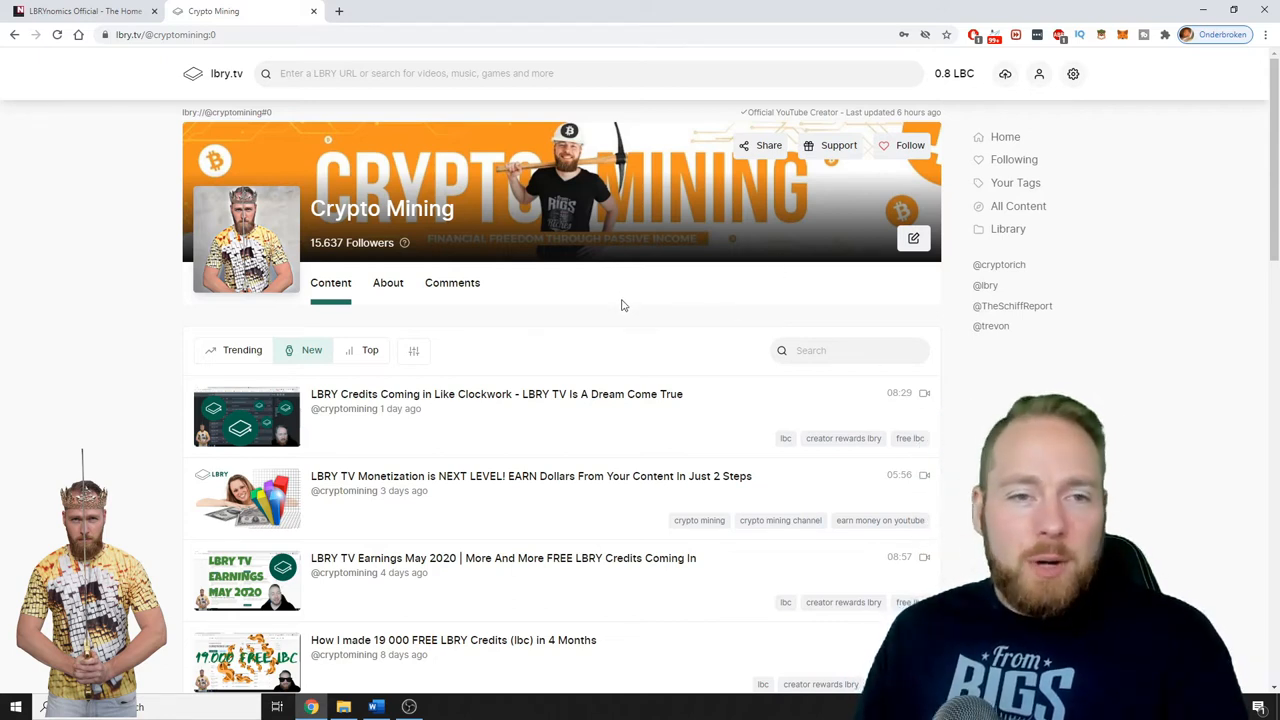
{"action": "mouse_move", "coordinate": [655, 309]}
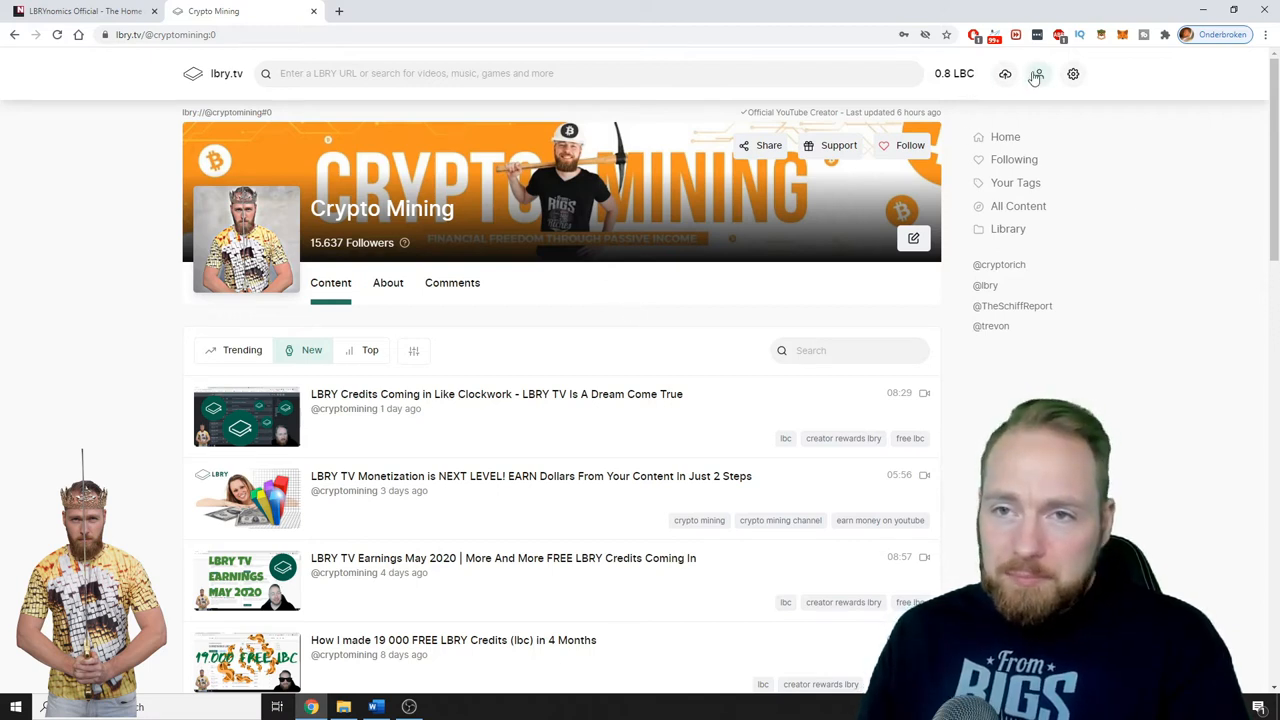
Step: Show the LBRY.tv rewards cards, including Many Views L5 and Daily Watch Reward
{"action": "left_click", "coordinate": [1005, 73]}
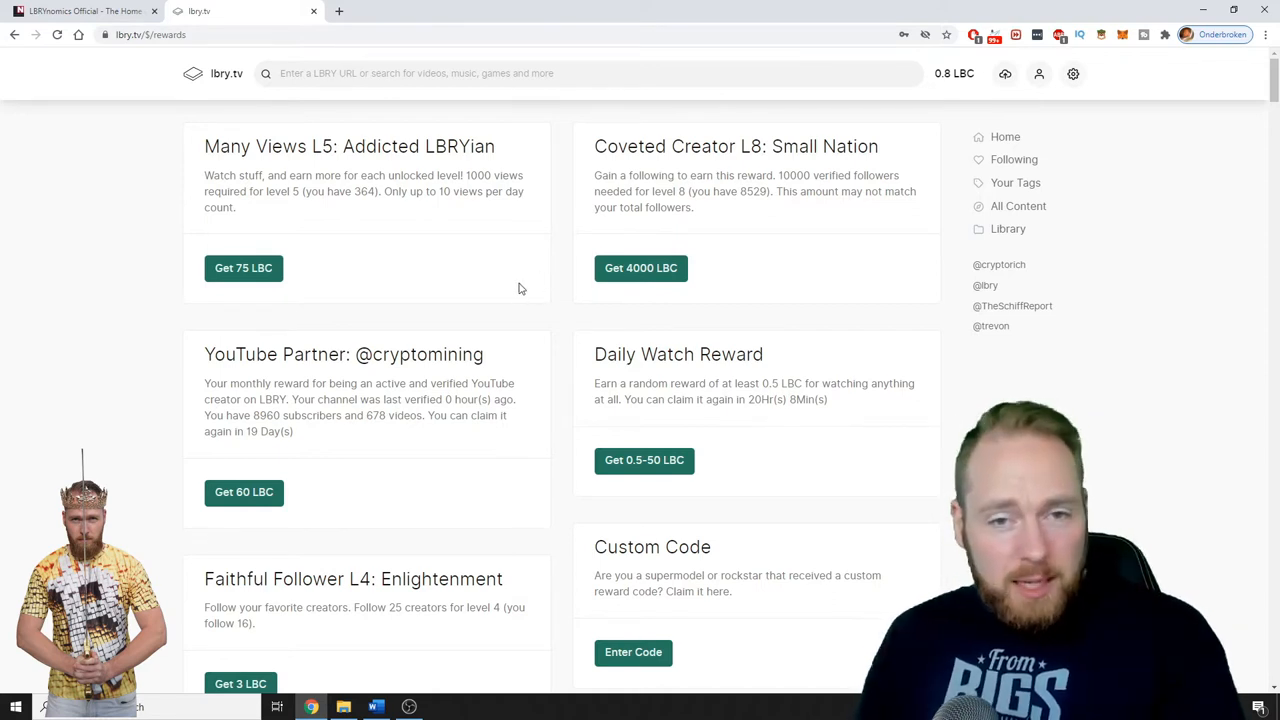
{"action": "scroll", "scroll_direction": "down", "scroll_amount": 3}
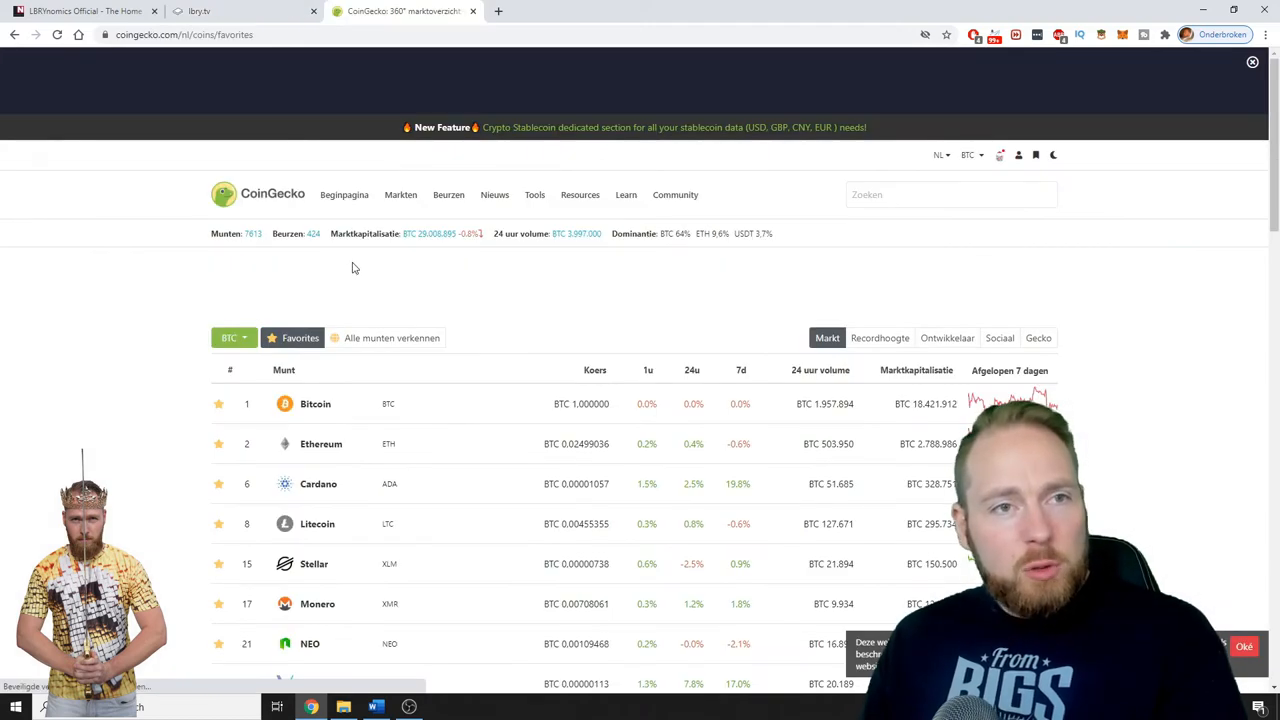
Step: Switch the CoinGecko favourites list from BTC to US dollar prices
{"action": "scroll", "scroll_direction": "down", "scroll_amount": 3}
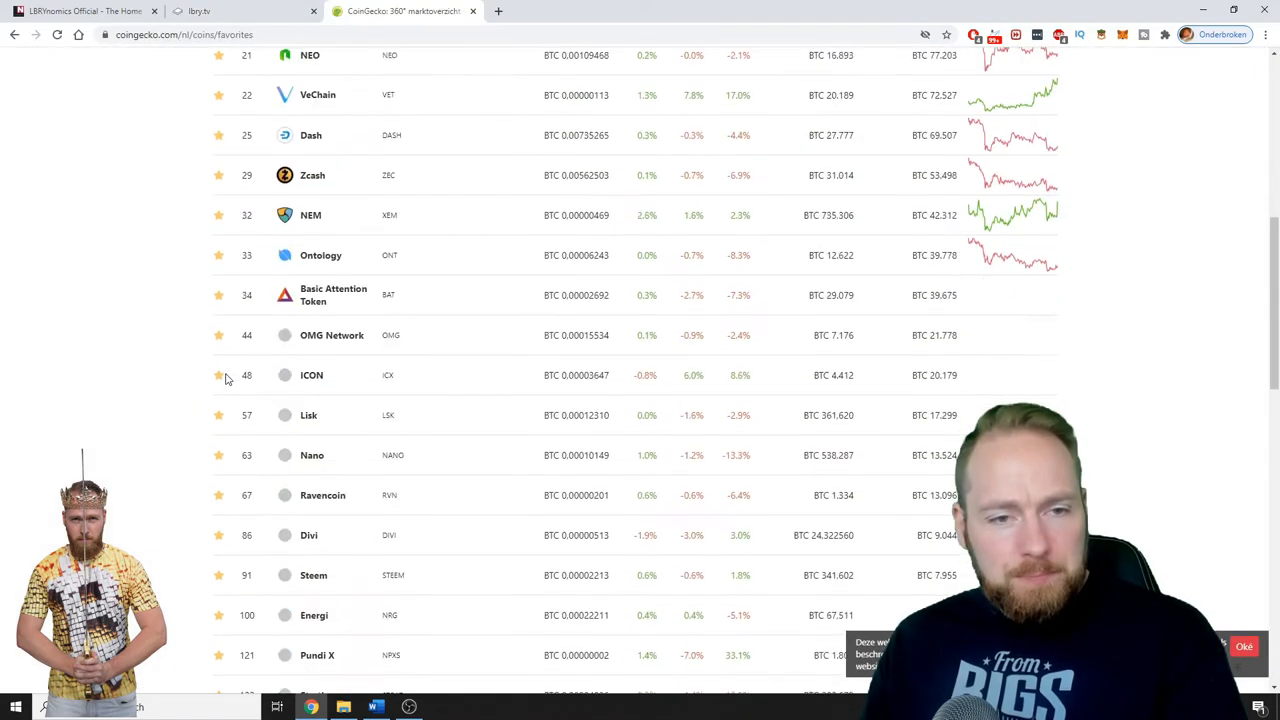
{"action": "scroll", "scroll_direction": "down", "scroll_amount": 3}
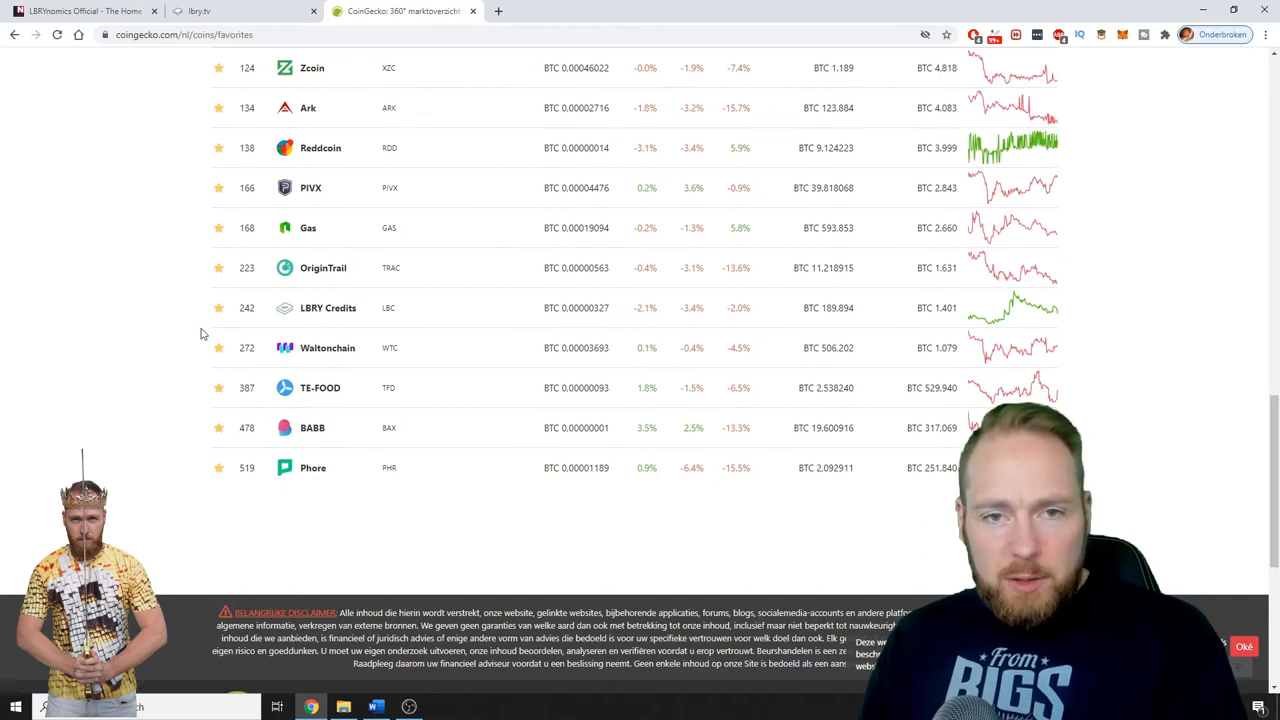
{"action": "scroll", "scroll_direction": "up", "scroll_amount": 3}
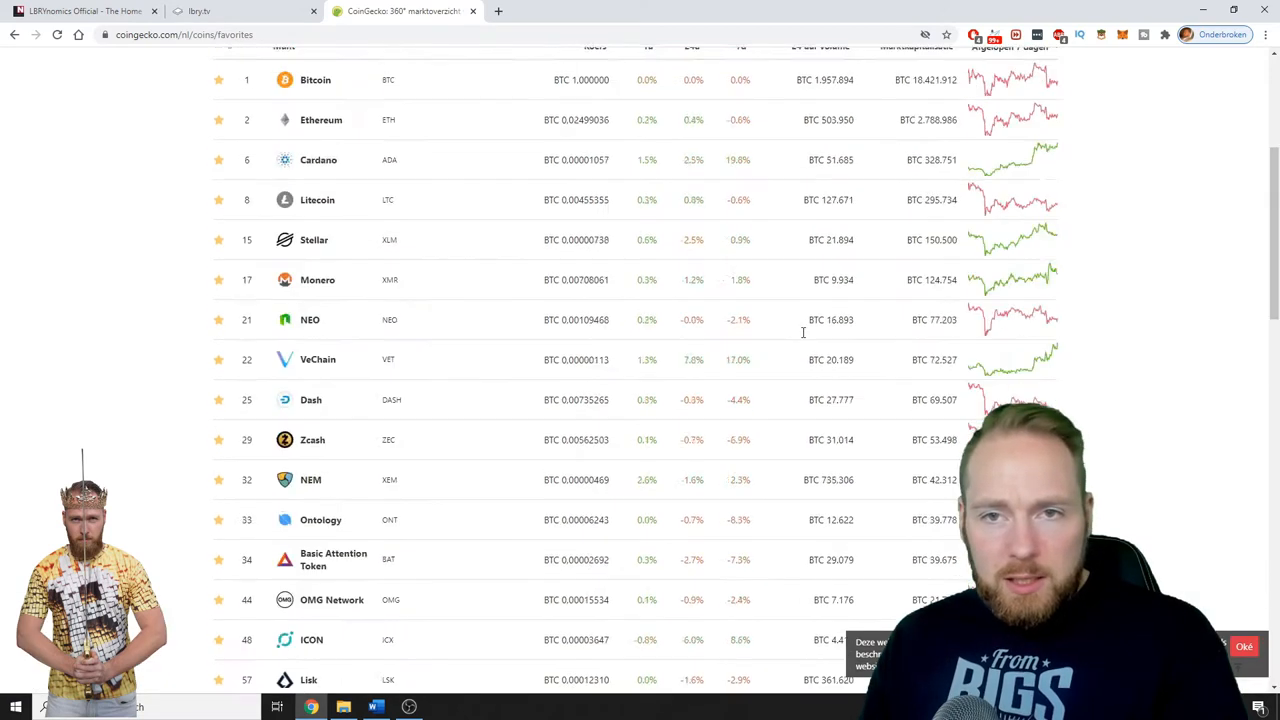
{"action": "left_click", "coordinate": [967, 155]}
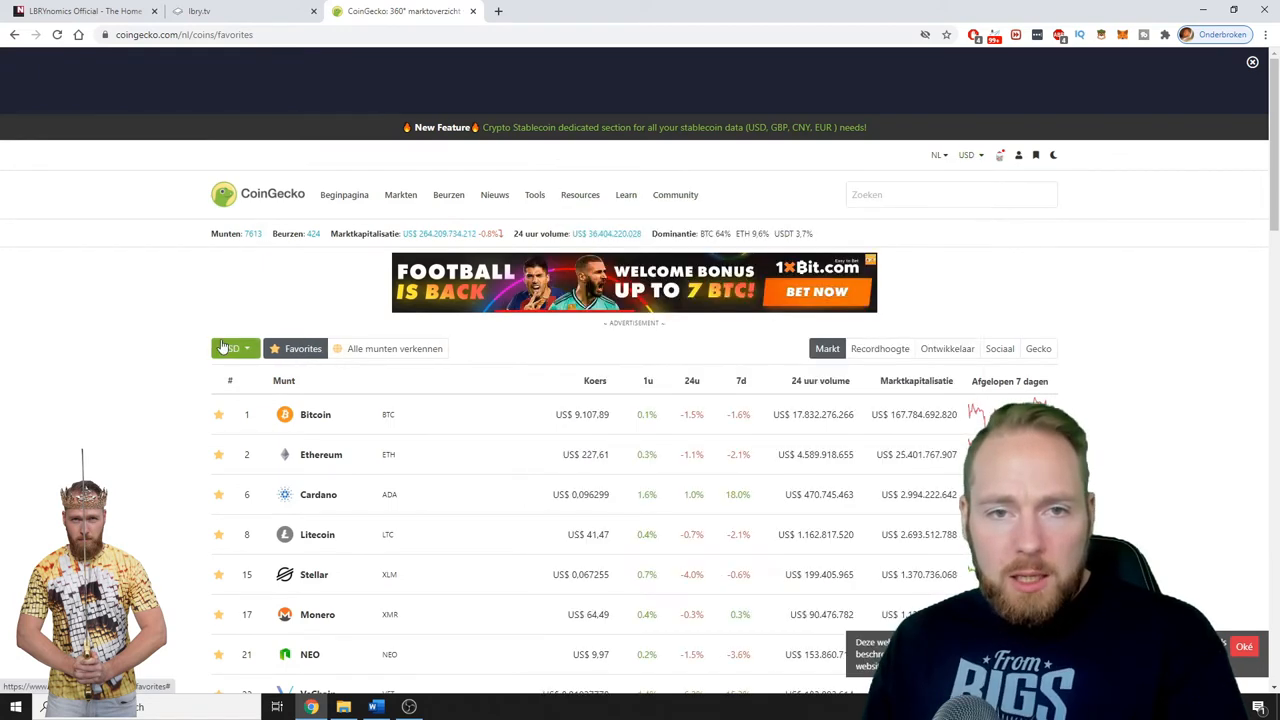
Step: Locate LBRY Credits at about US$0.0298 and select its price for copying
{"action": "scroll", "scroll_direction": "down", "scroll_amount": 3}
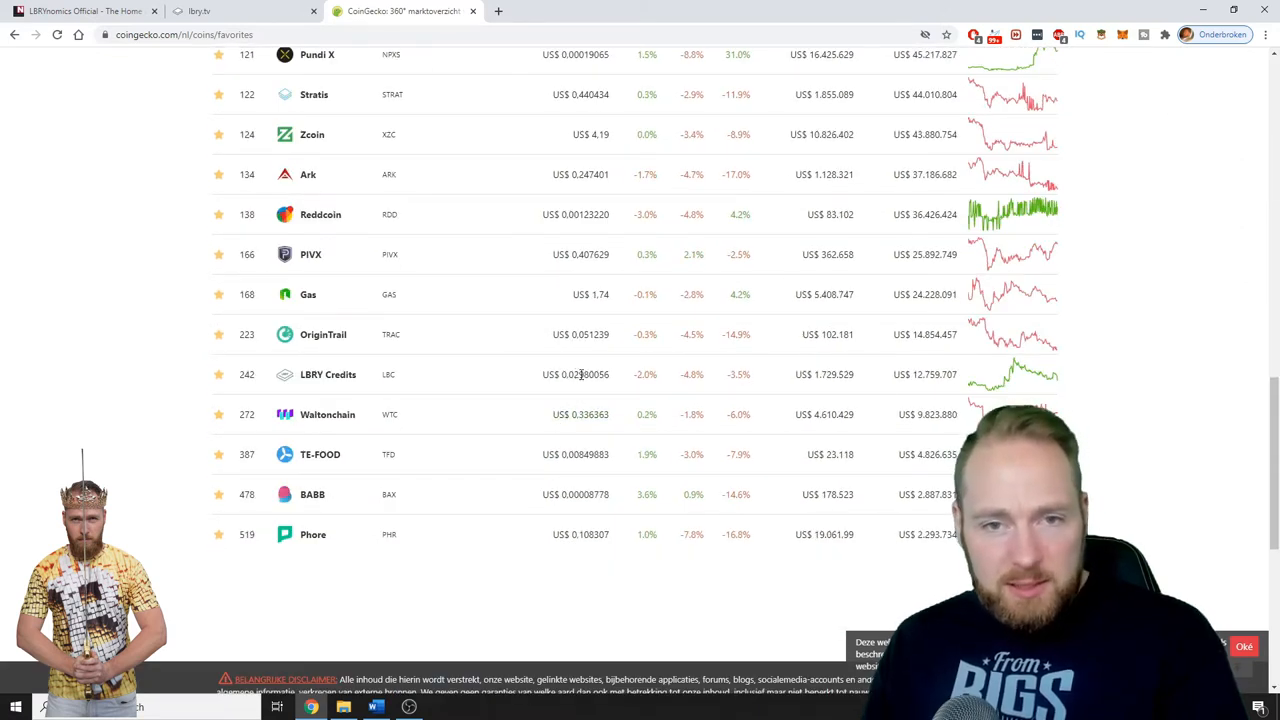
{"action": "left_click", "coordinate": [441, 707]}
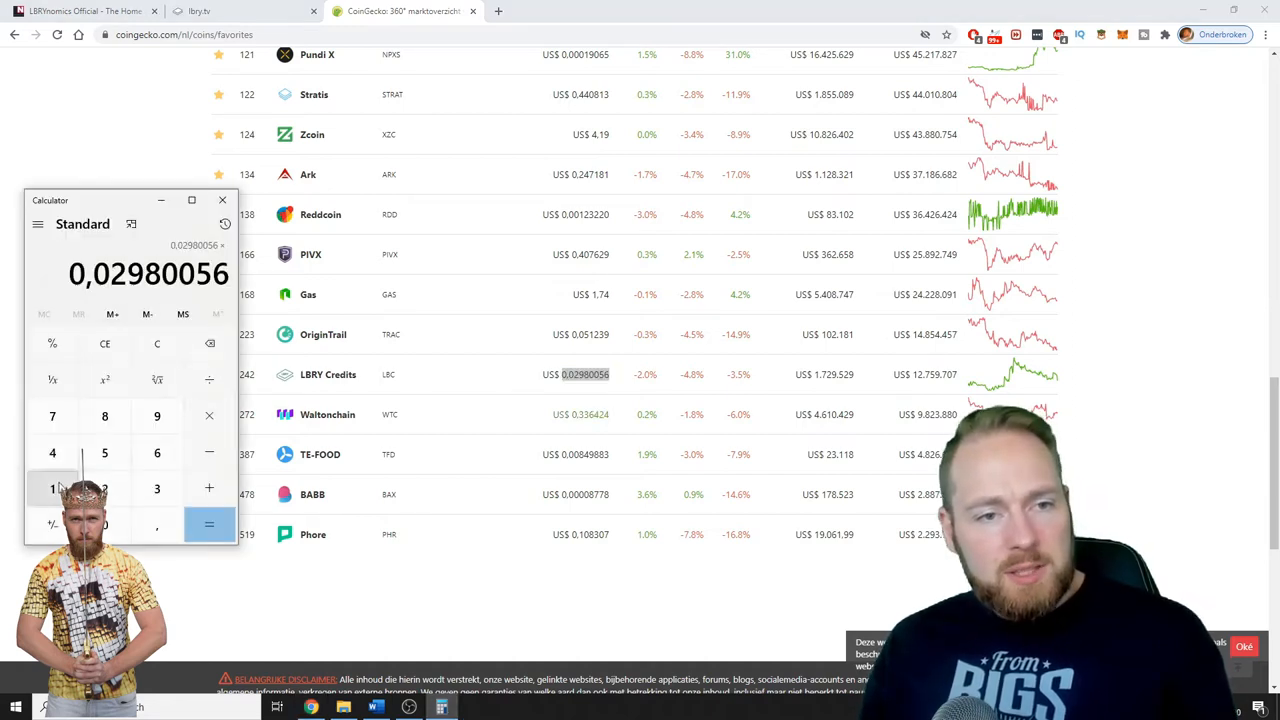
Step: Multiply the LBC price 0.02980056 by 15, giving 0.4470084 dollars
{"action": "left_click", "coordinate": [209, 525]}
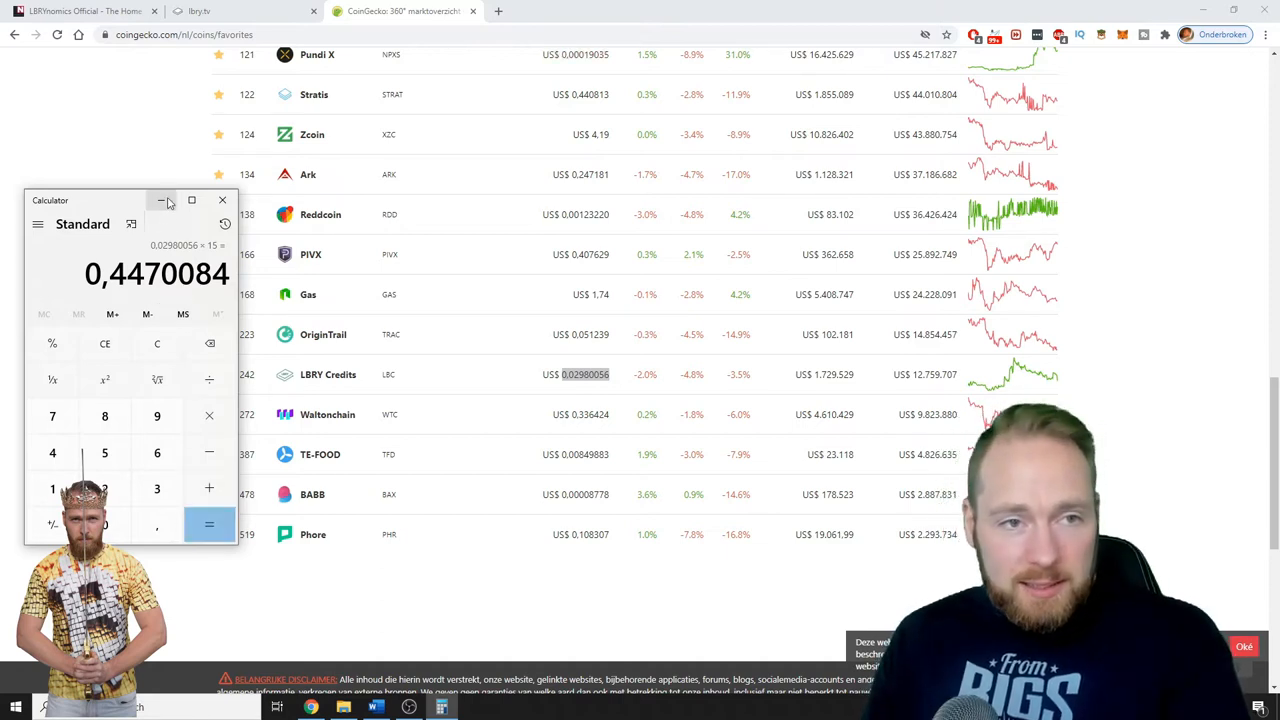
{"action": "mouse_move", "coordinate": [161, 203]}
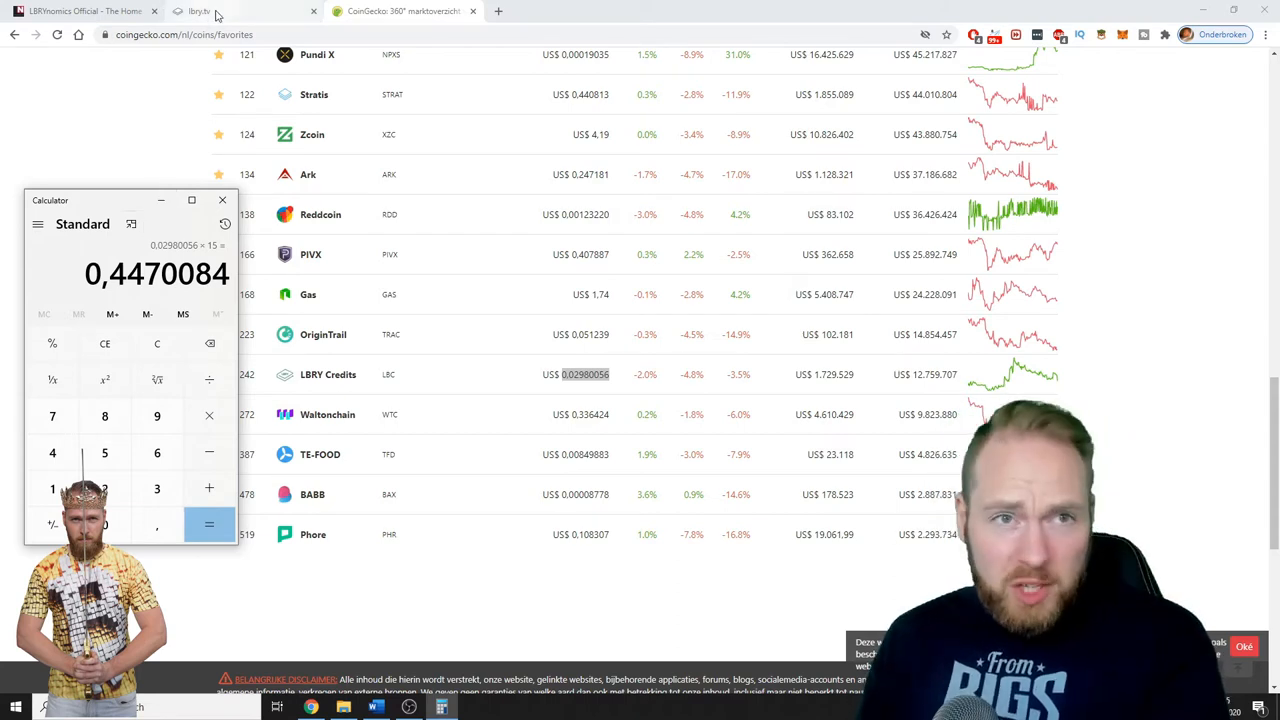
Step: Return to LBRY.tv rewards and scroll to the Claimed Rewards table with tips of 6029 and 11776 LBC
{"action": "left_click", "coordinate": [245, 11]}
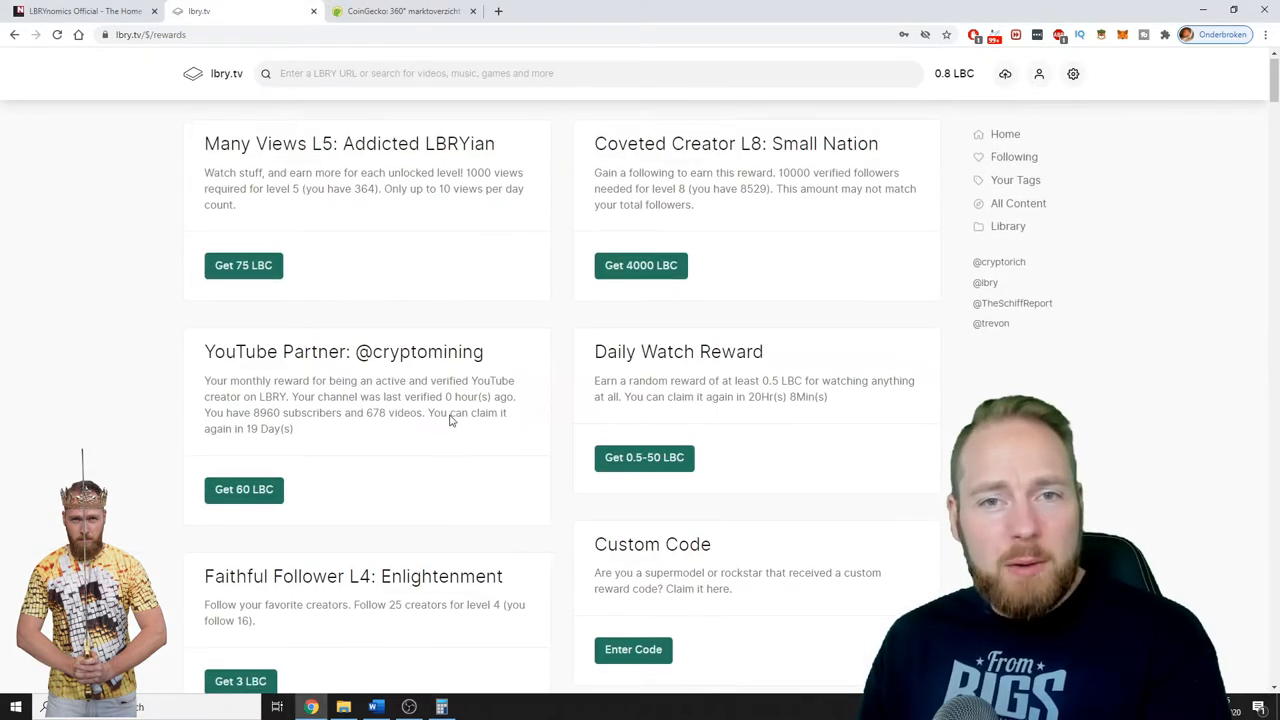
{"action": "scroll", "scroll_direction": "down", "scroll_amount": 3}
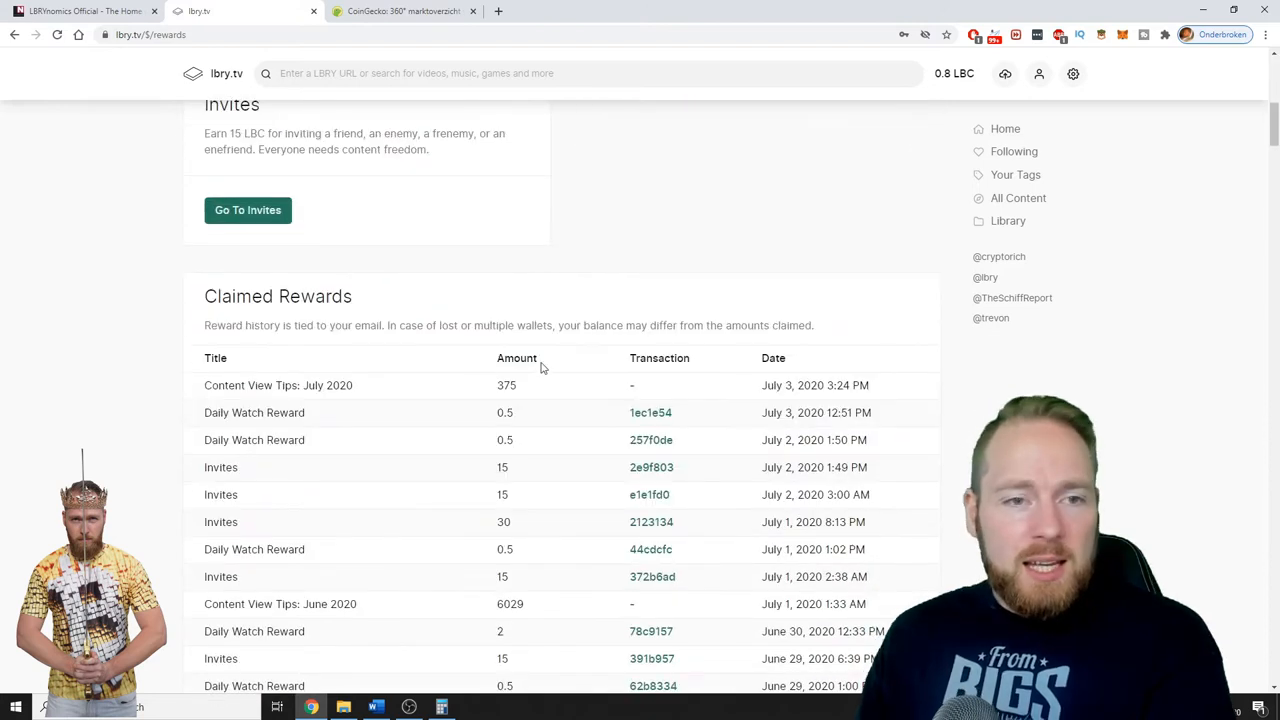
{"action": "scroll", "scroll_direction": "down", "scroll_amount": 3}
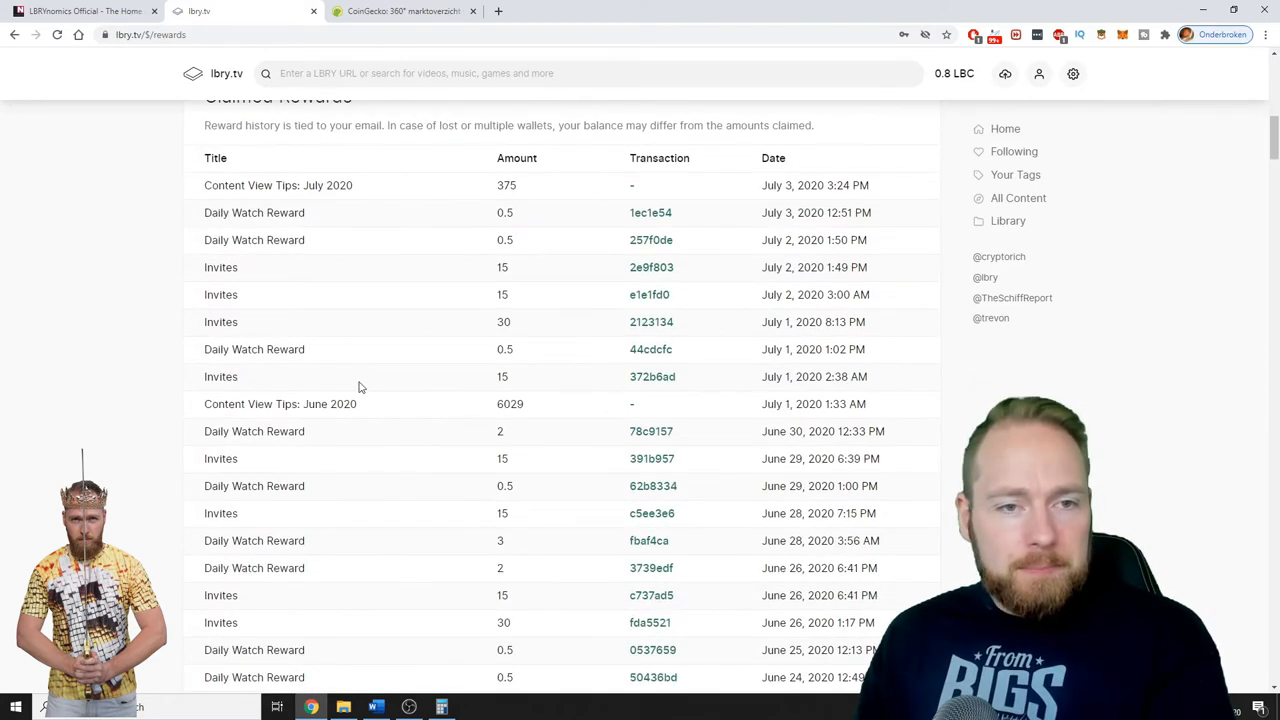
{"action": "mouse_move", "coordinate": [330, 400]}
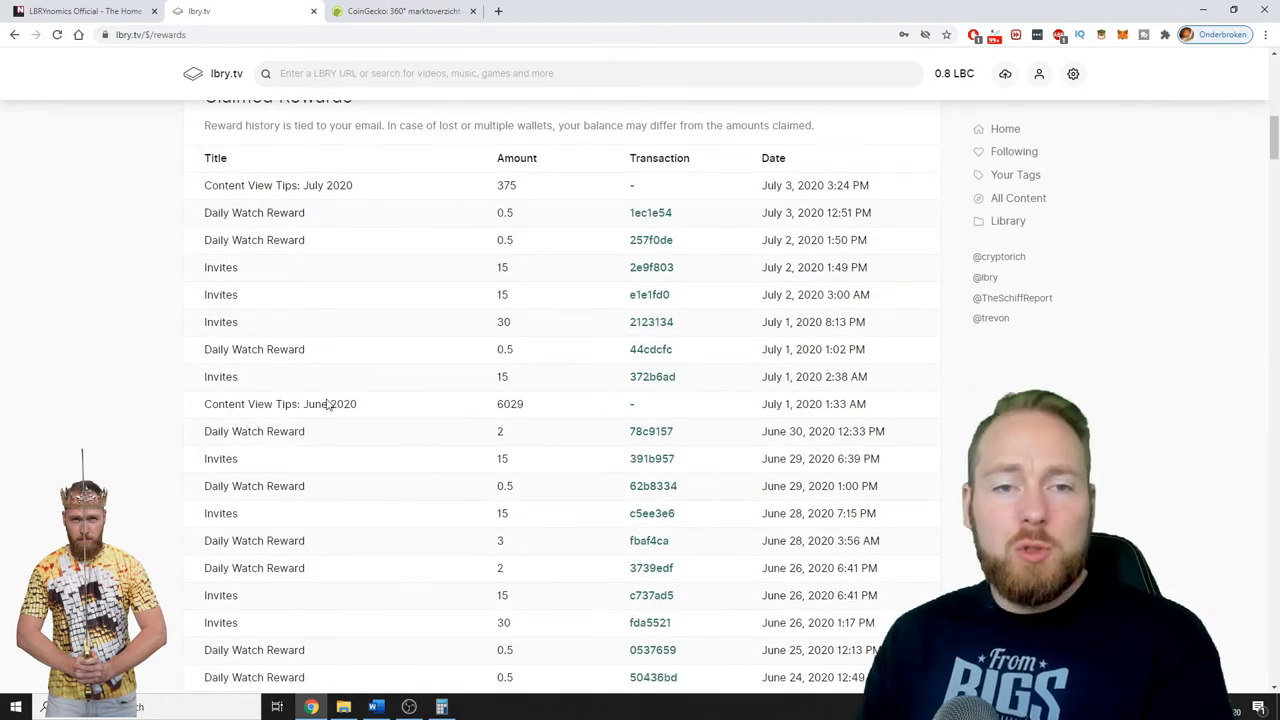
{"action": "scroll", "scroll_direction": "down", "scroll_amount": 3}
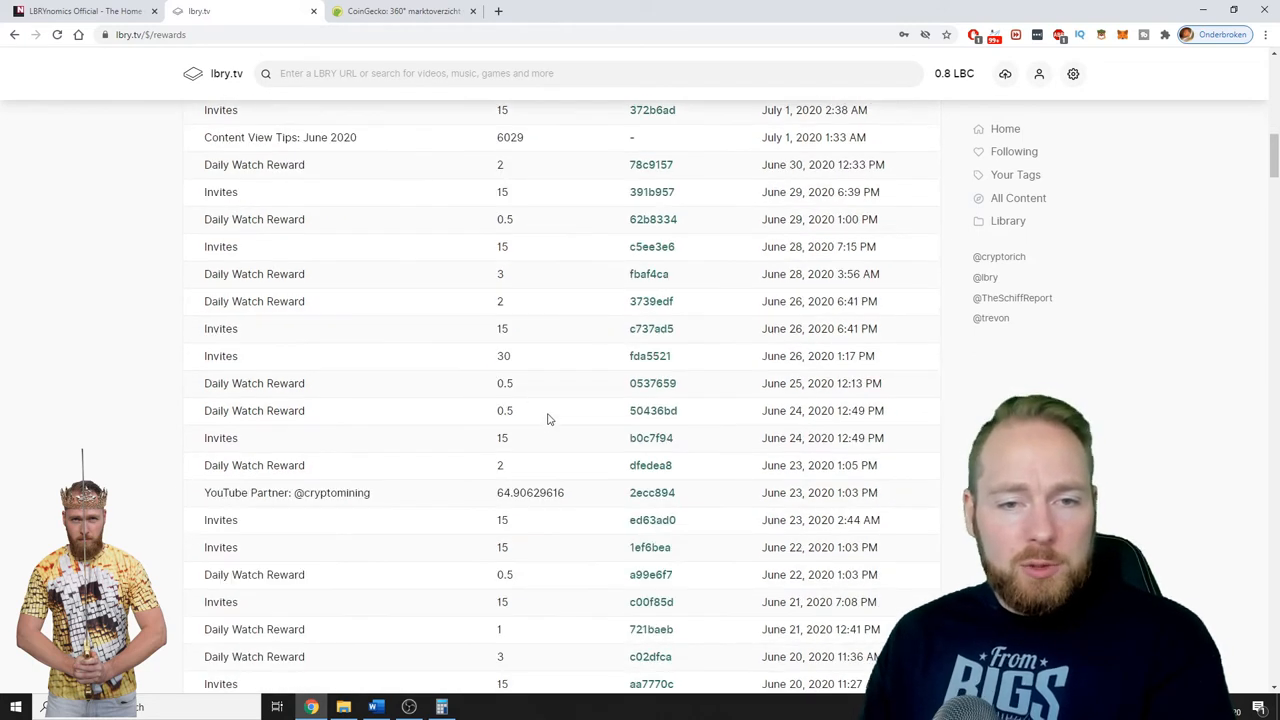
{"action": "scroll", "scroll_direction": "down", "scroll_amount": 3}
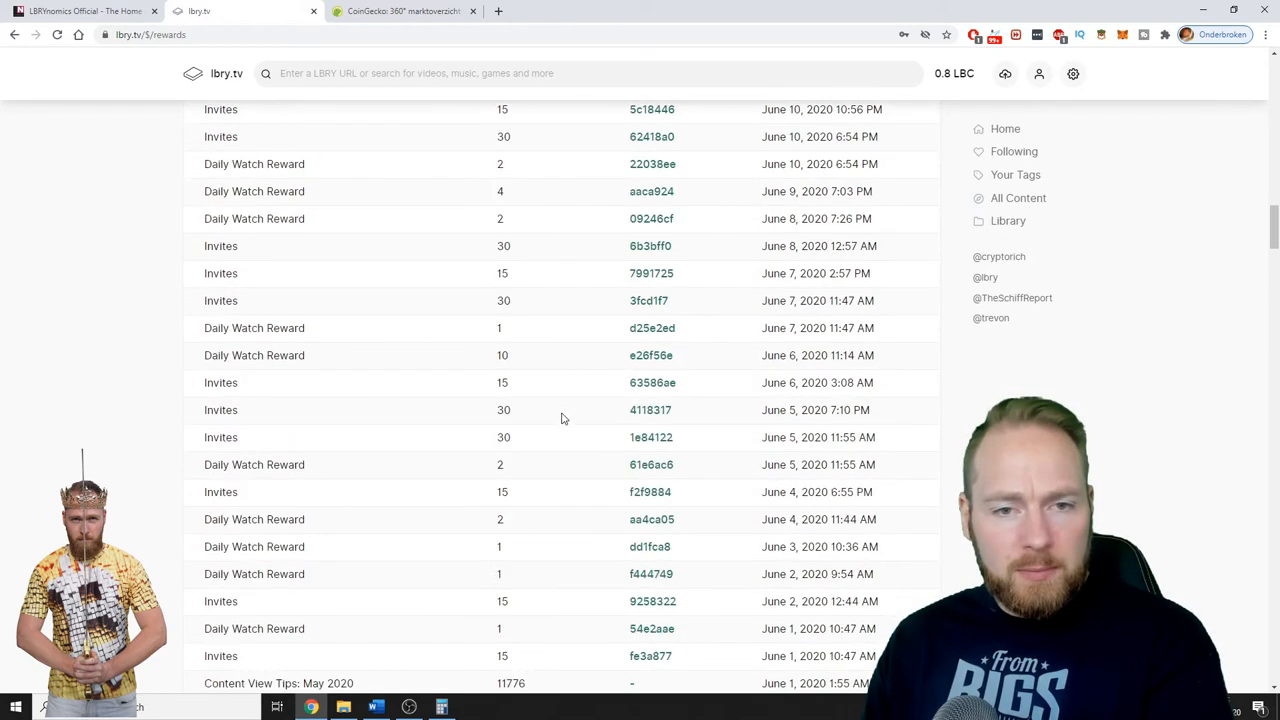
{"action": "scroll", "scroll_direction": "down", "scroll_amount": 3}
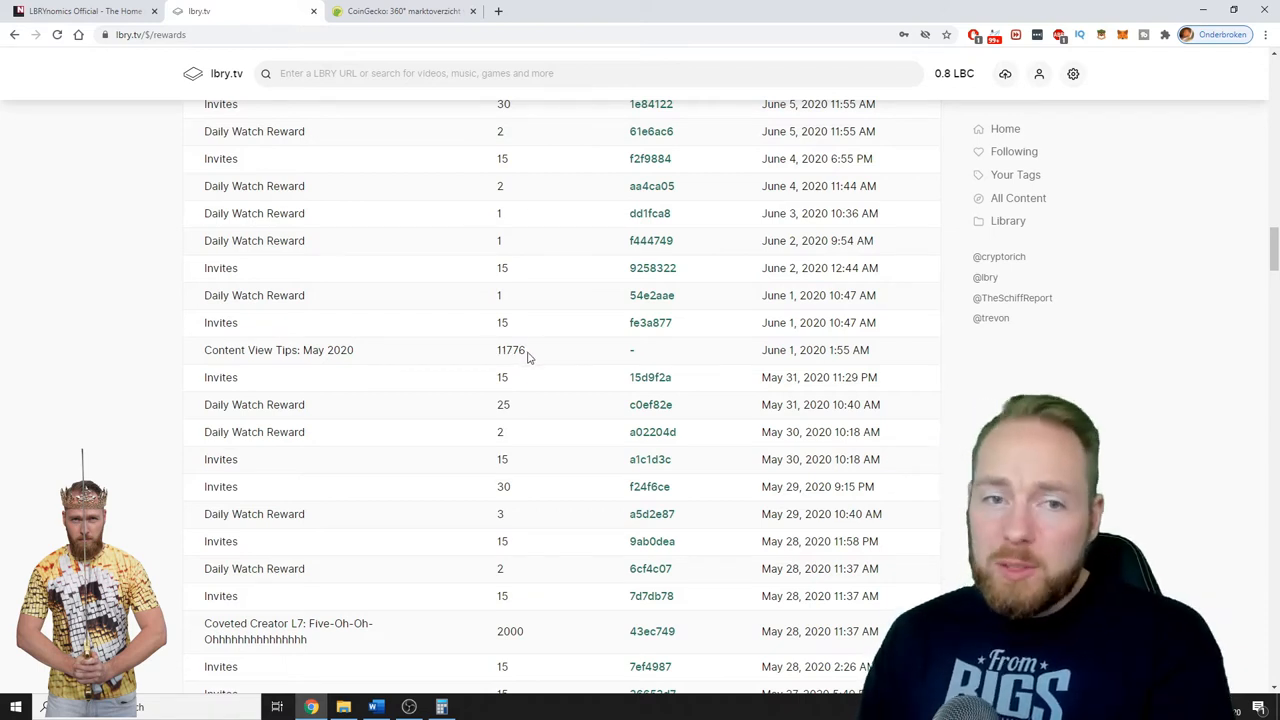
{"action": "mouse_move", "coordinate": [250, 420]}
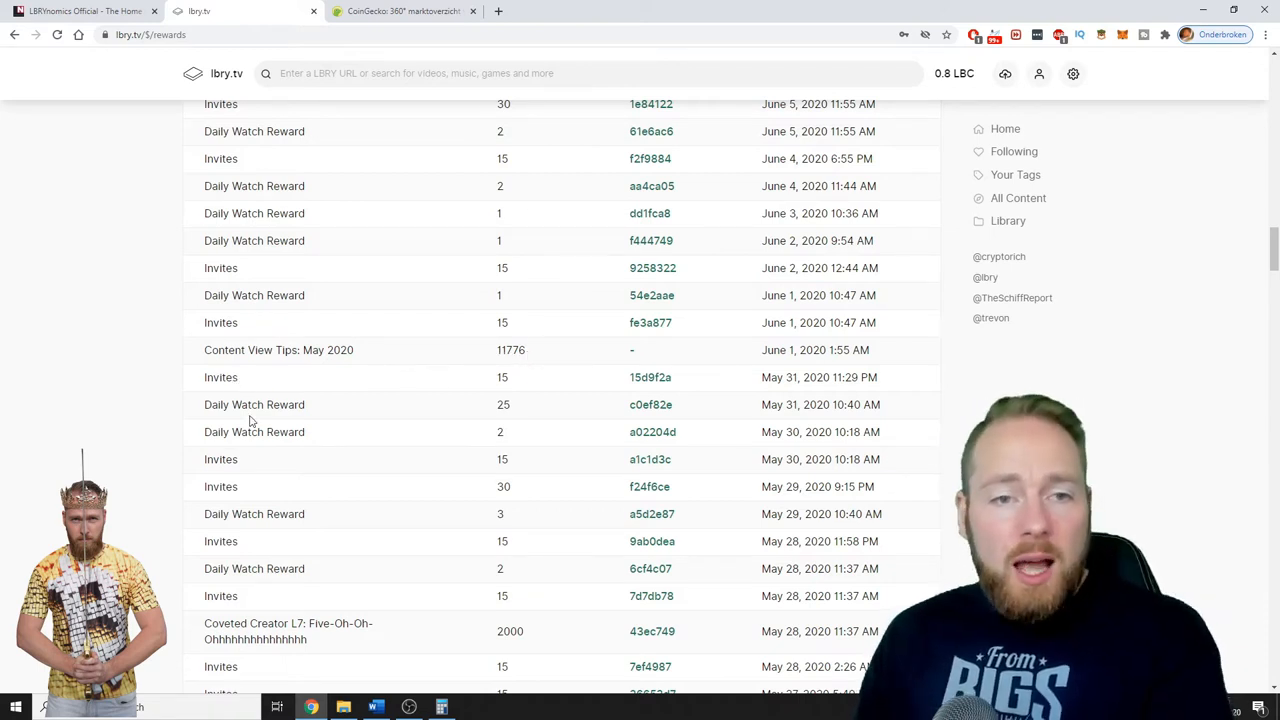
{"action": "mouse_move", "coordinate": [495, 413]}
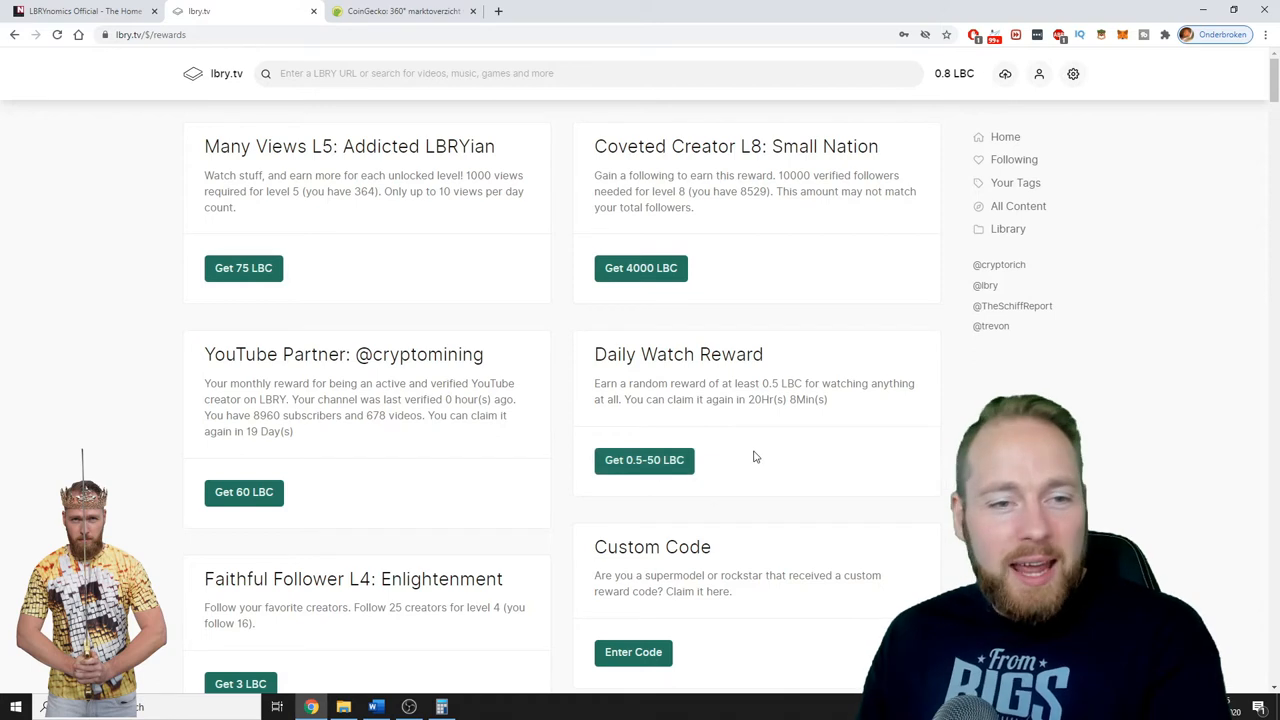
Step: Review the Claimed Rewards entries from late June back into May 2020
{"action": "scroll", "scroll_direction": "down", "scroll_amount": 3}
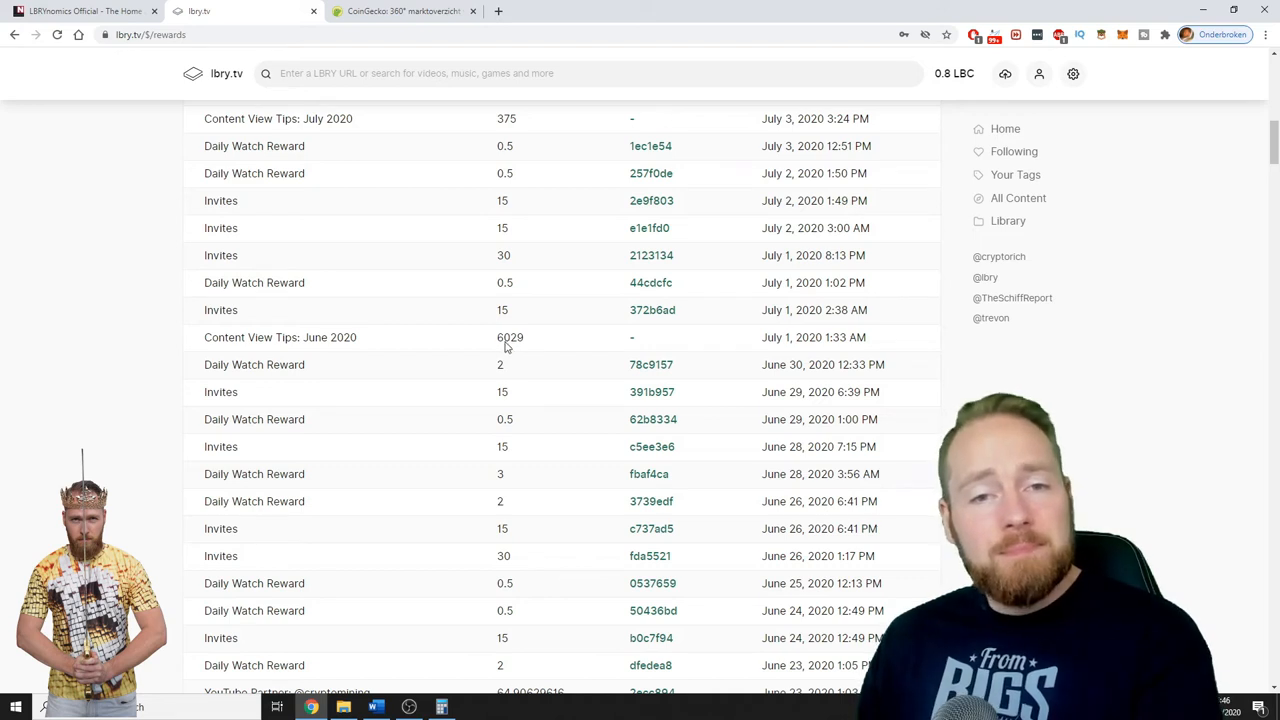
{"action": "scroll", "scroll_direction": "down", "scroll_amount": 3}
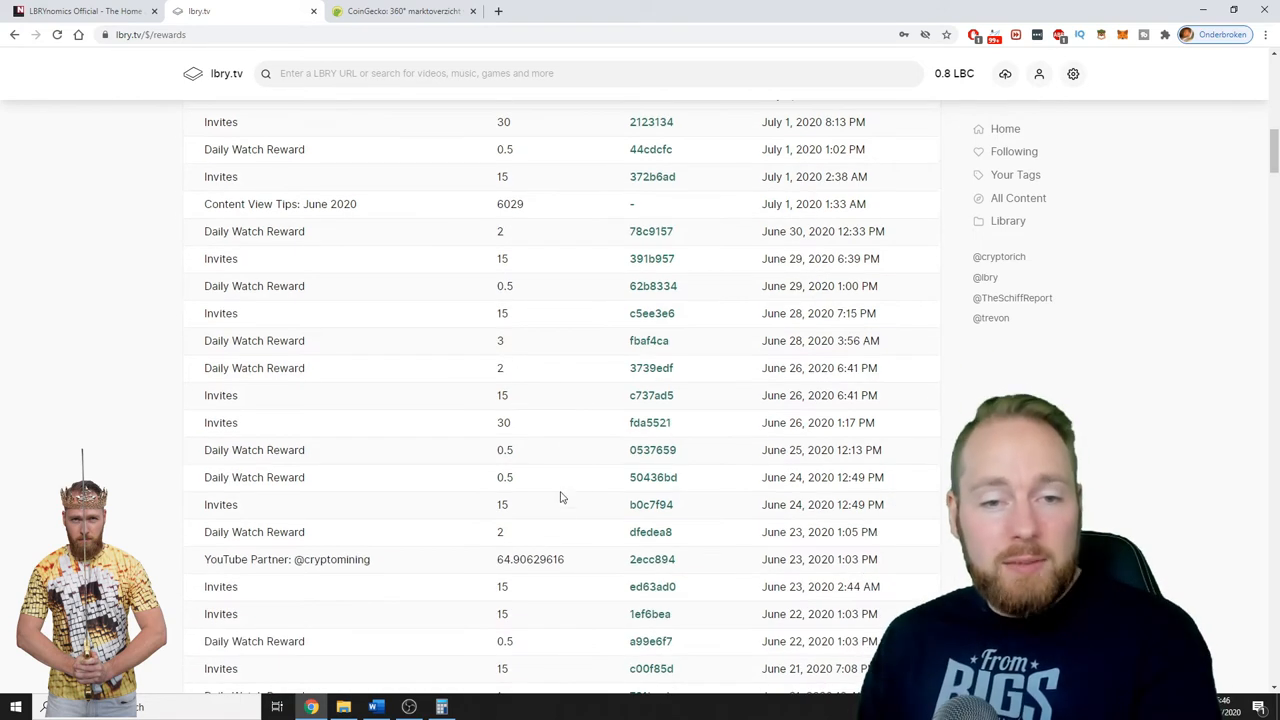
{"action": "scroll", "scroll_direction": "up", "scroll_amount": 3}
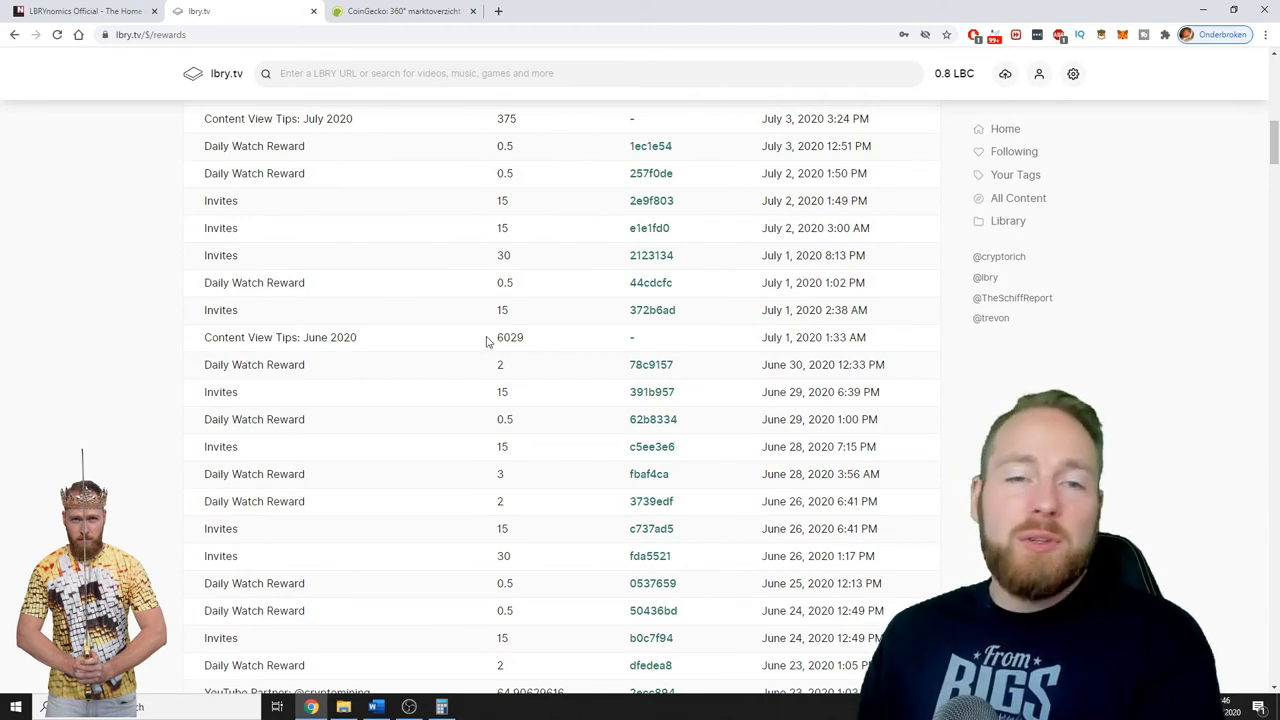
{"action": "scroll", "scroll_direction": "down", "scroll_amount": 3}
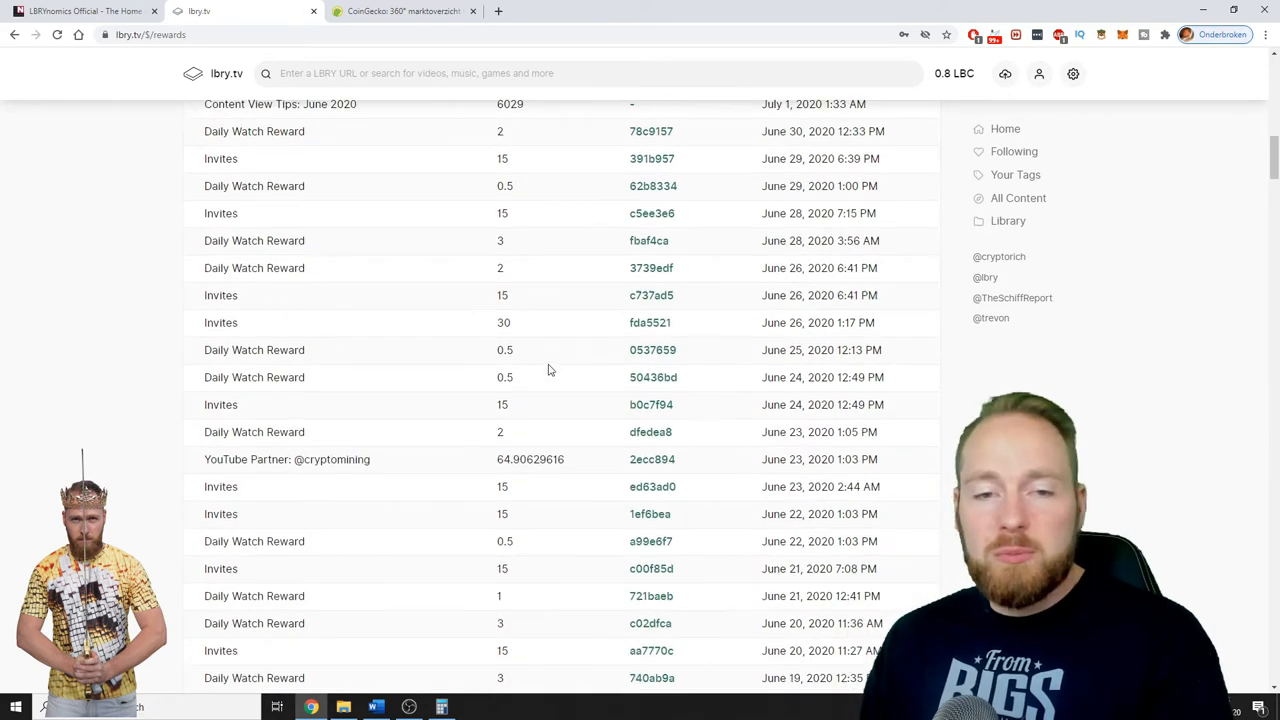
{"action": "scroll", "scroll_direction": "down", "scroll_amount": 3}
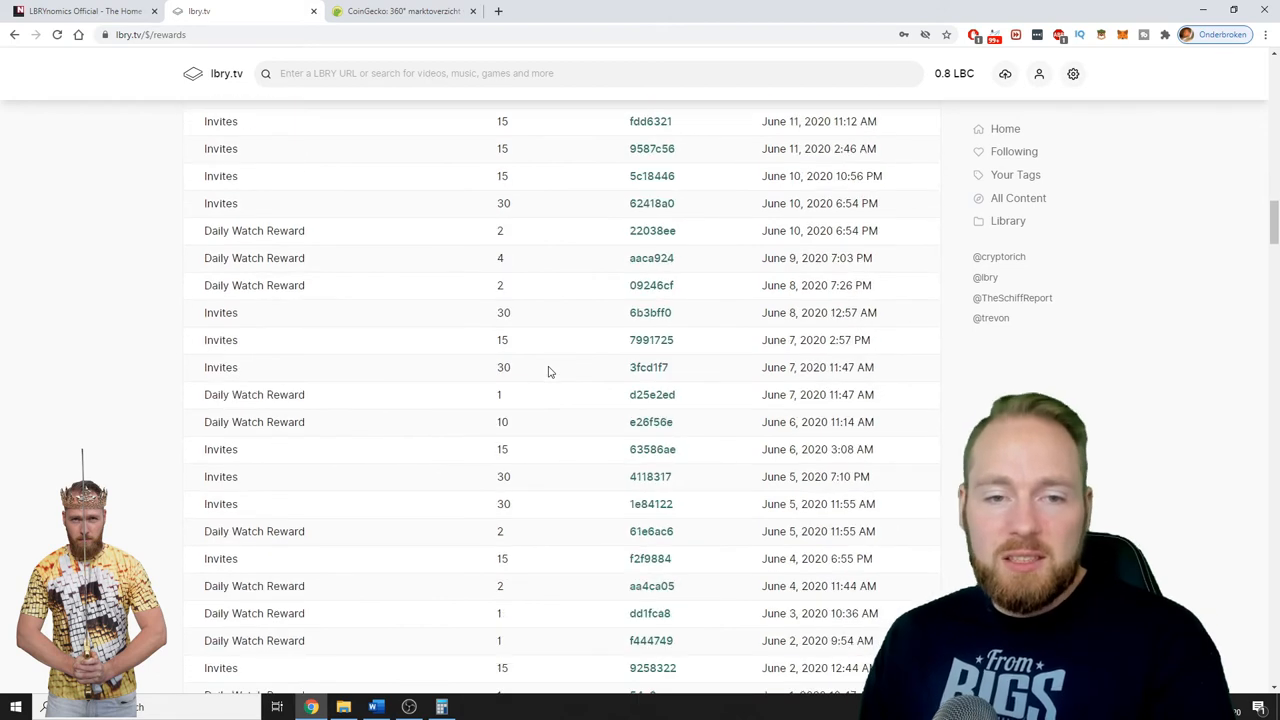
{"action": "scroll", "scroll_direction": "down", "scroll_amount": 3}
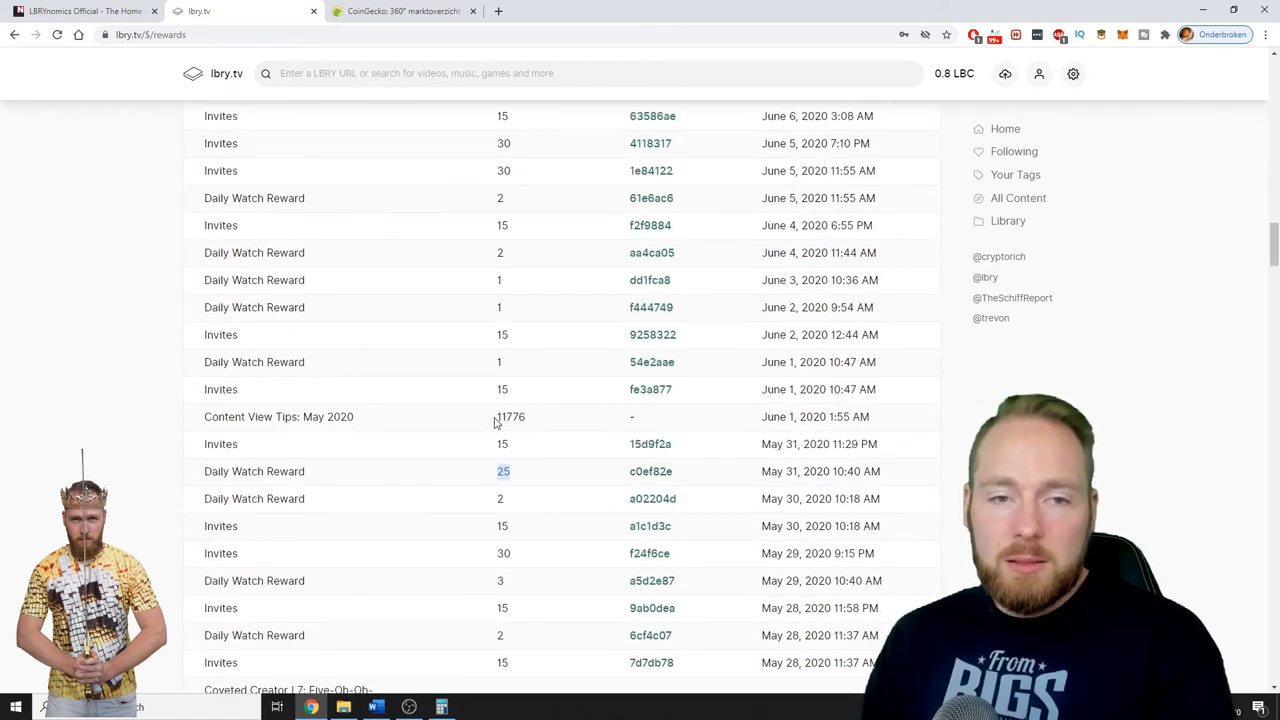
{"action": "mouse_move", "coordinate": [499, 422]}
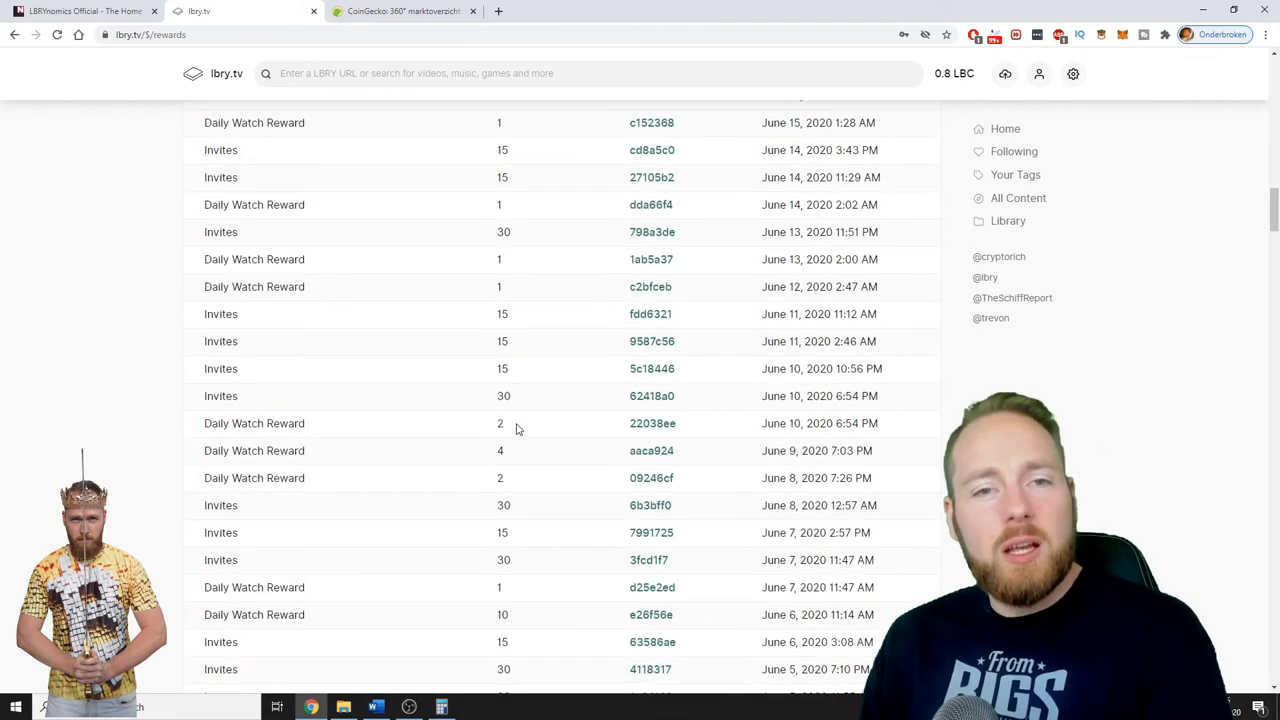
{"action": "scroll", "scroll_direction": "up", "scroll_amount": 3}
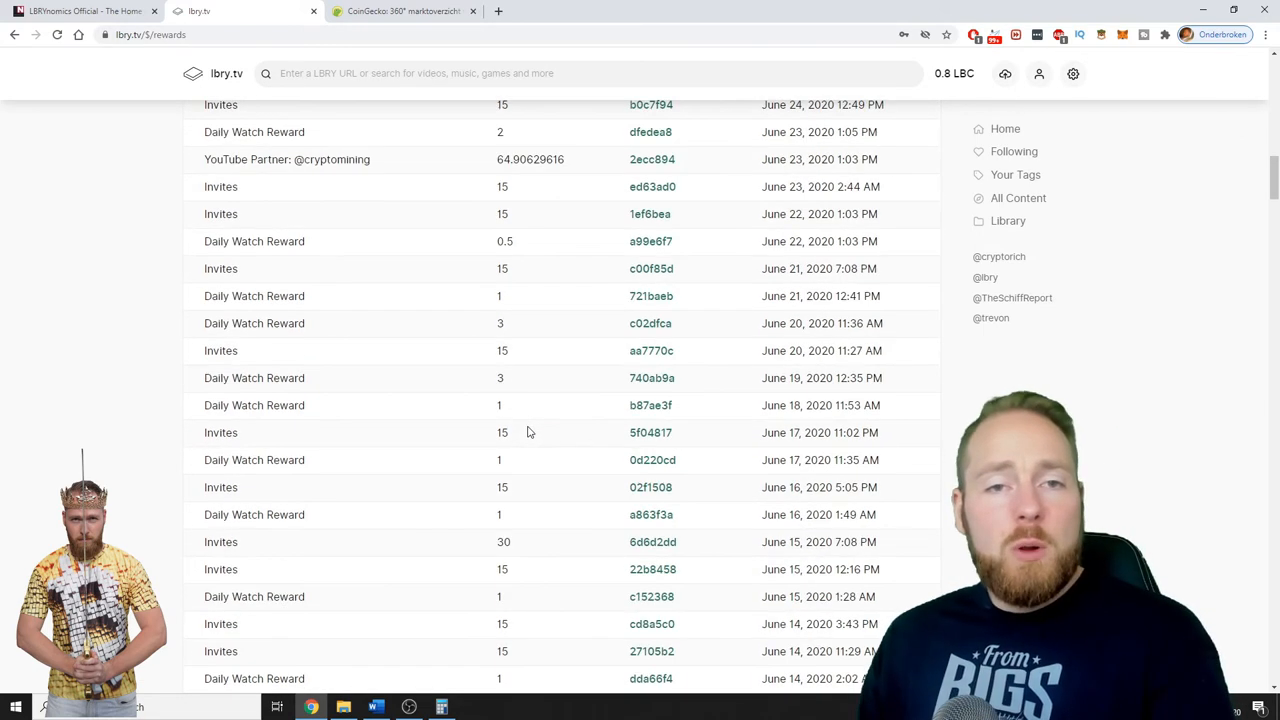
{"action": "scroll", "scroll_direction": "up", "scroll_amount": 3}
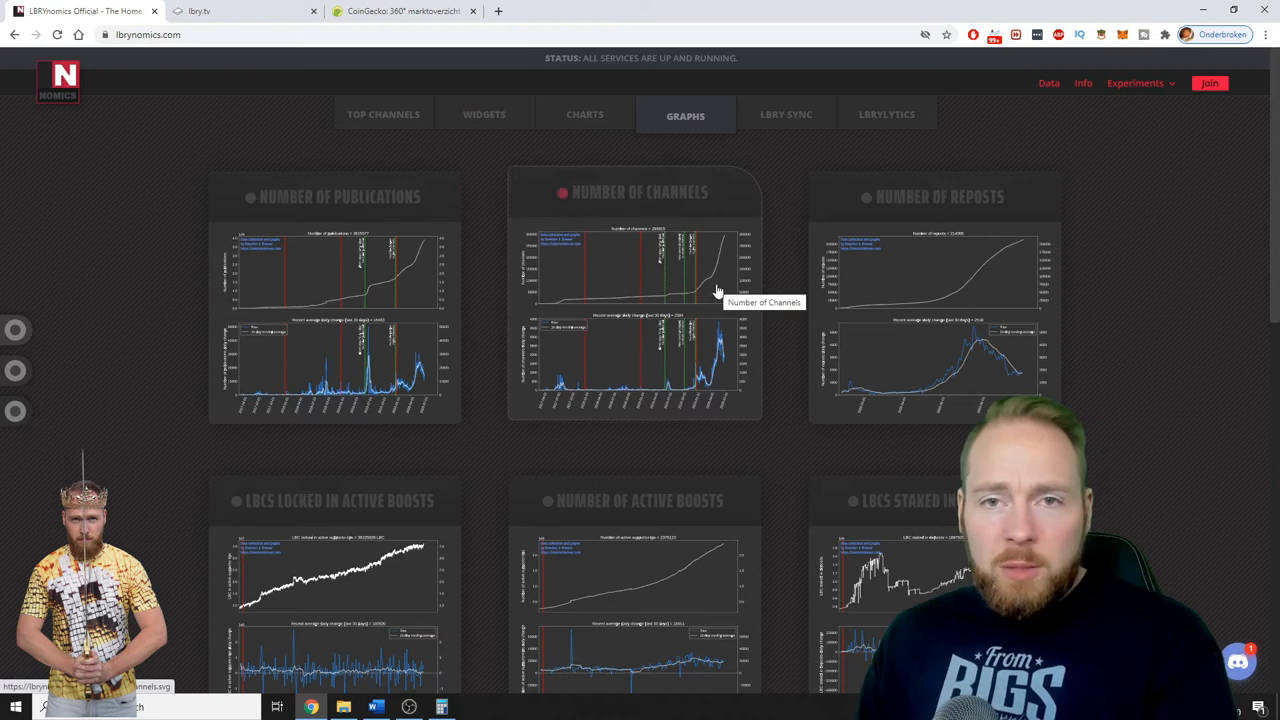
Step: View the enlarged Number of Channels graph and the Followers chart on LBRYnomics
{"action": "left_click", "coordinate": [634, 300]}
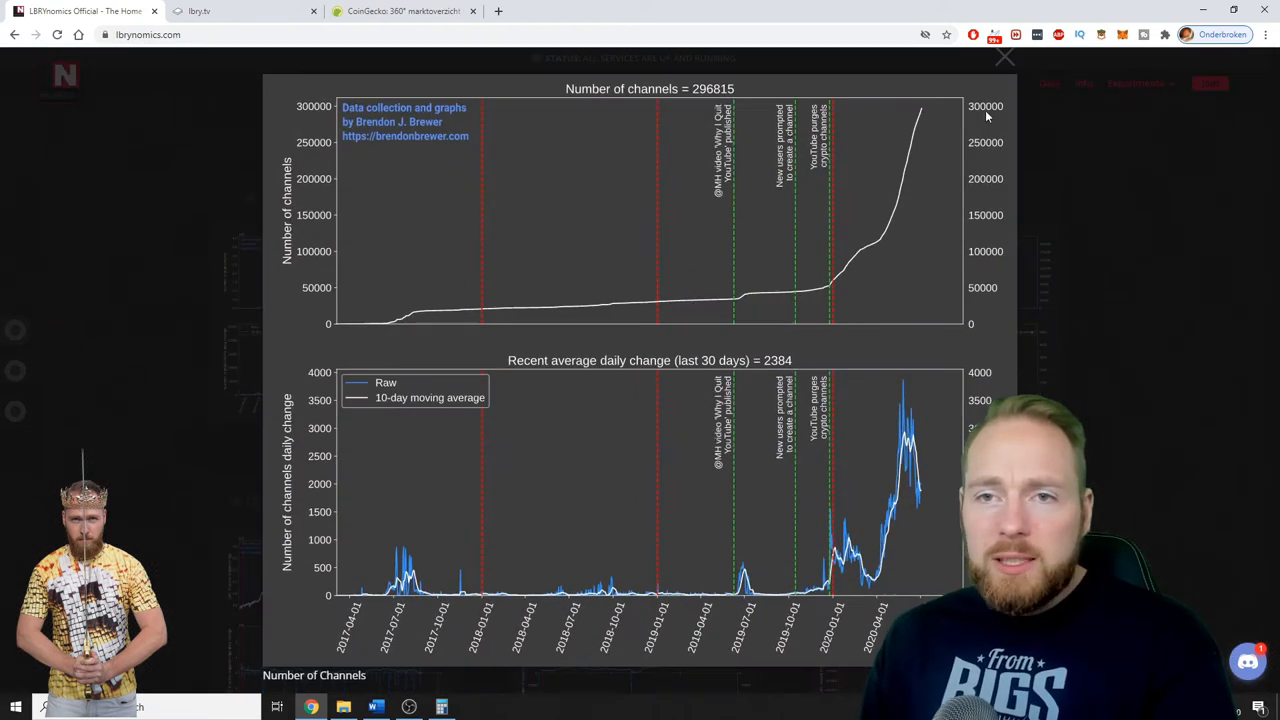
{"action": "mouse_move", "coordinate": [798, 268]}
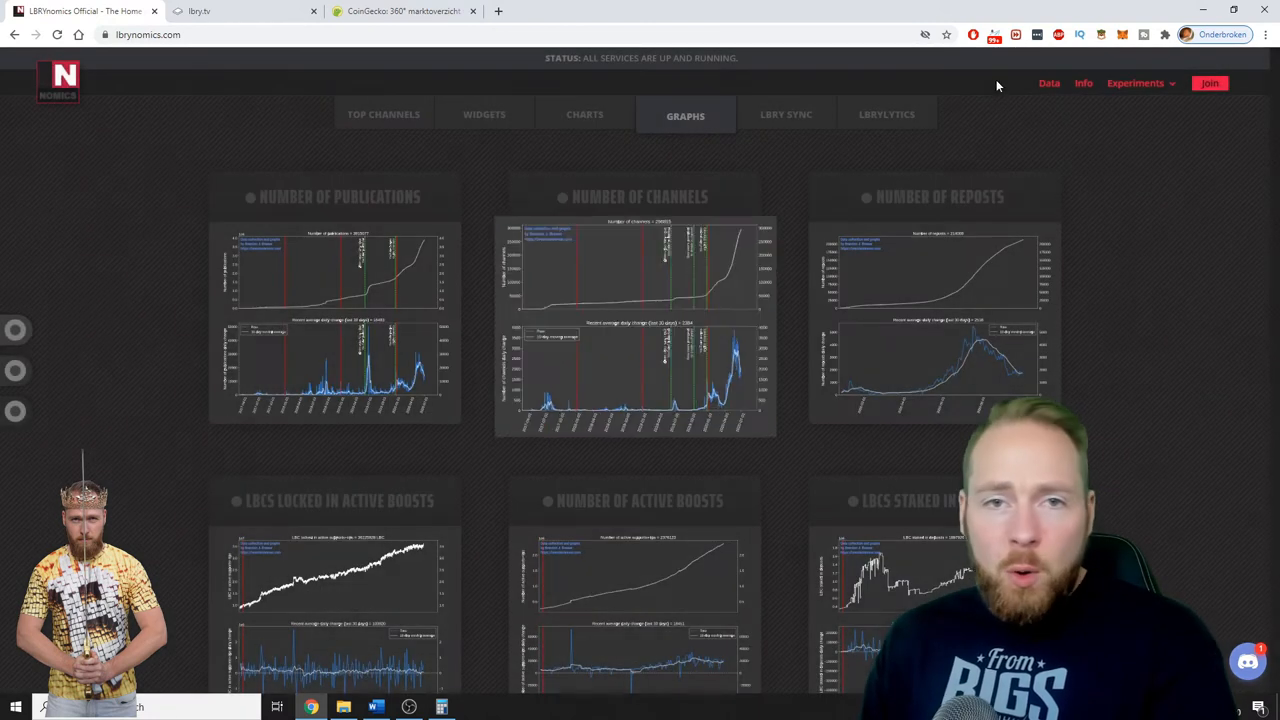
{"action": "mouse_move", "coordinate": [630, 250]}
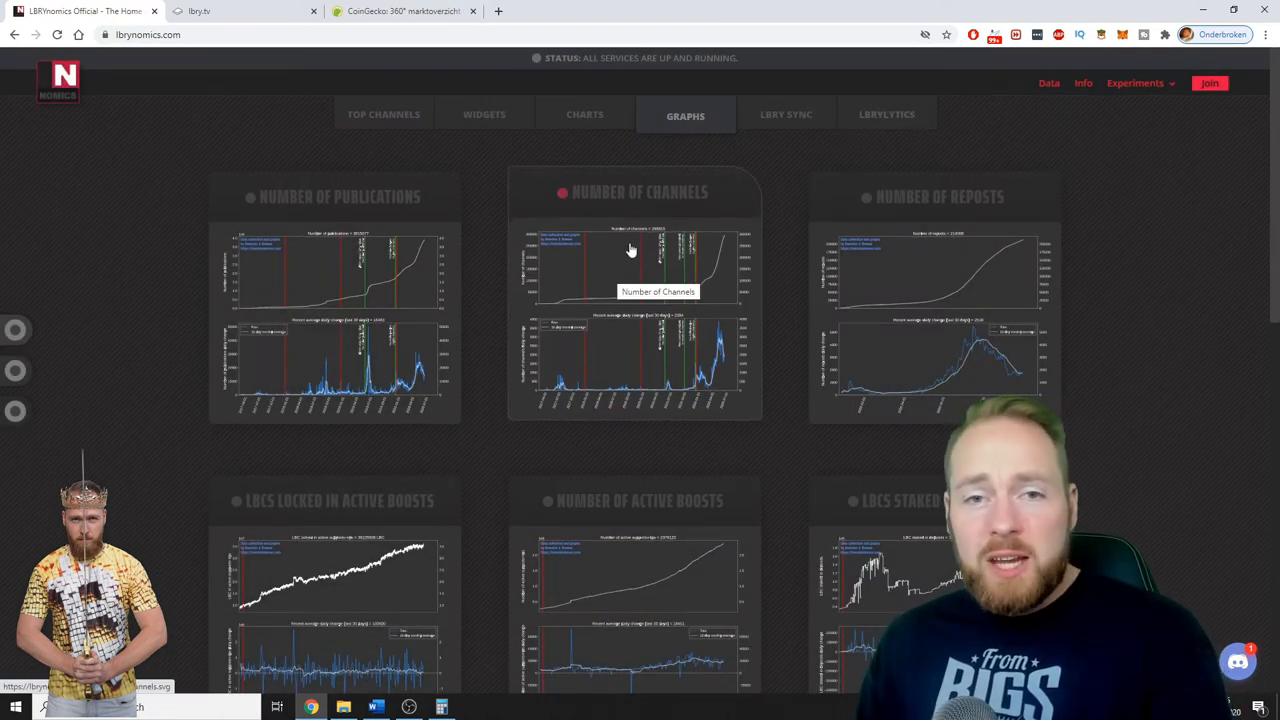
{"action": "mouse_move", "coordinate": [770, 196]}
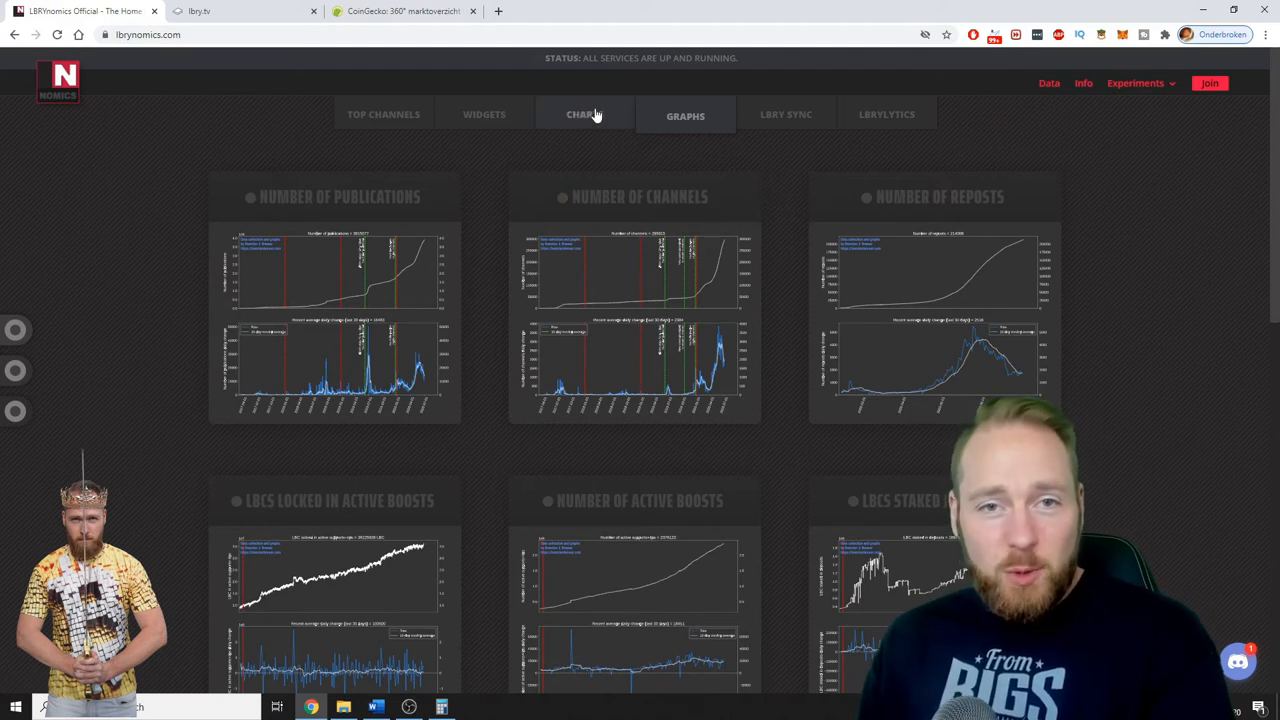
{"action": "left_click", "coordinate": [585, 114]}
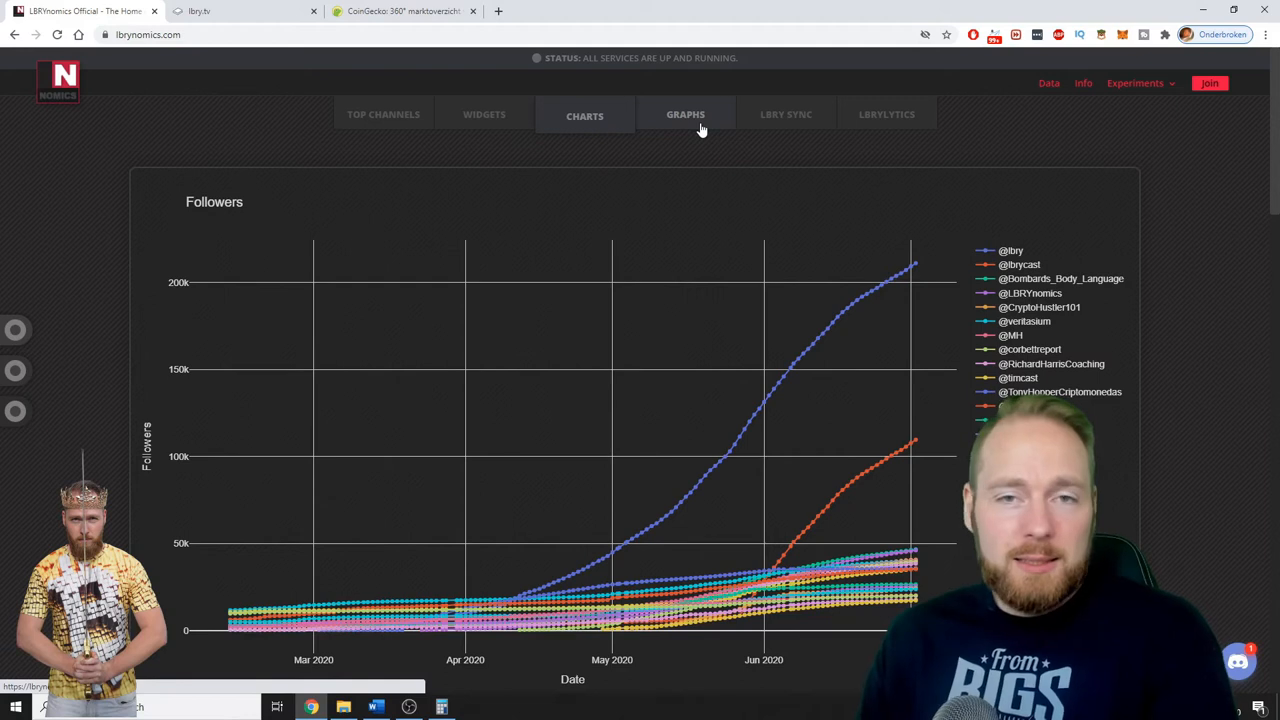
{"action": "left_click", "coordinate": [685, 114]}
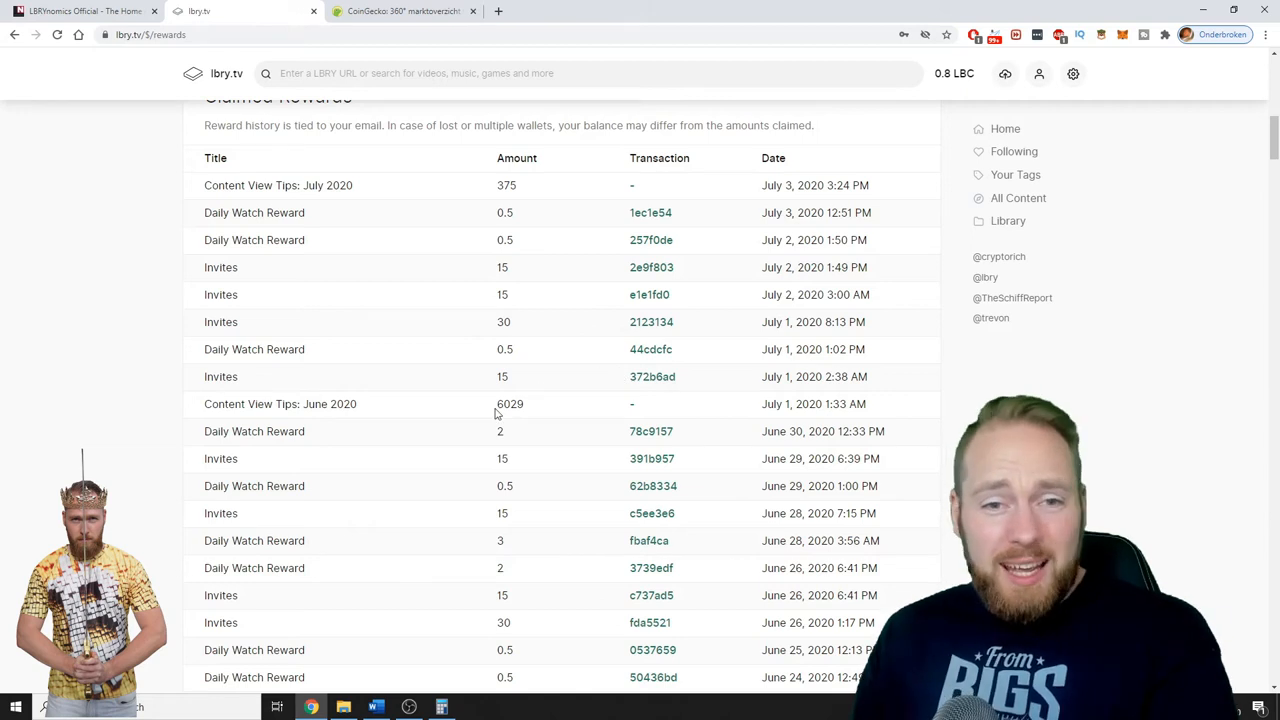
Step: Value the June tips: 0.02980056 × 6029 = 179.66757624 dollars, then return to CoinGecko favourites
{"action": "left_click", "coordinate": [441, 707]}
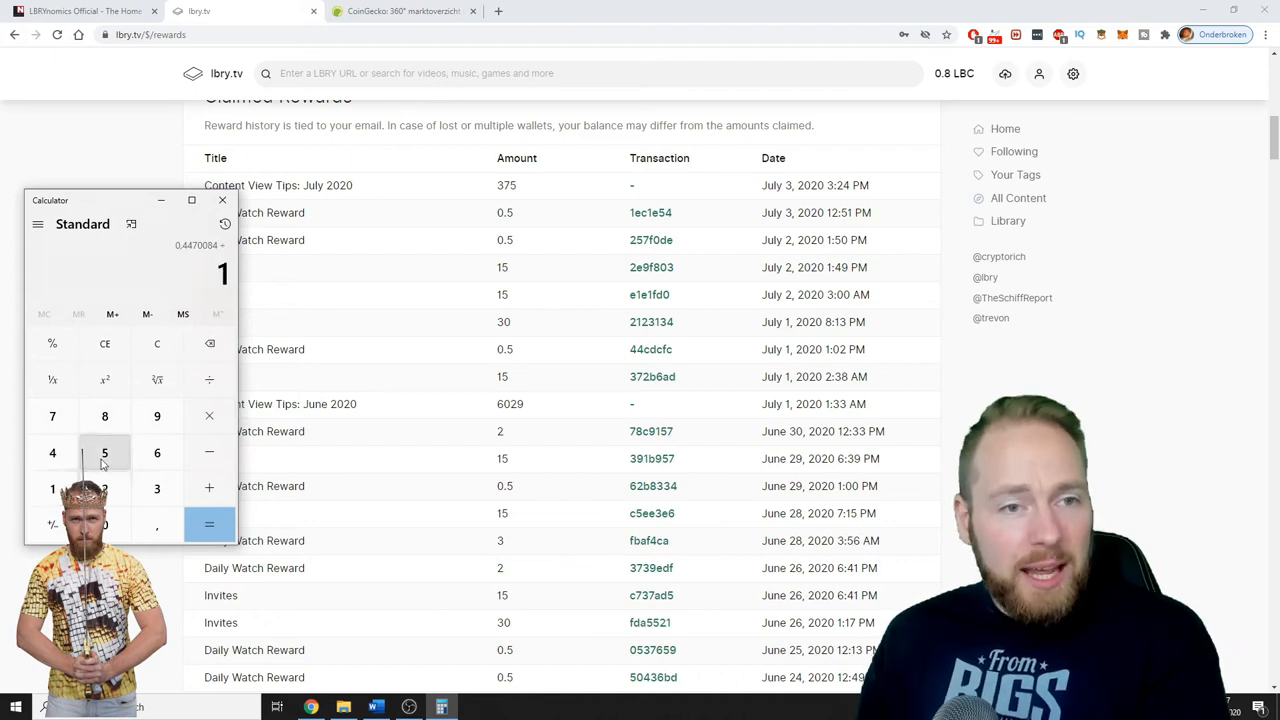
{"action": "left_click", "coordinate": [209, 524]}
{"action": "type", "text": "60"}
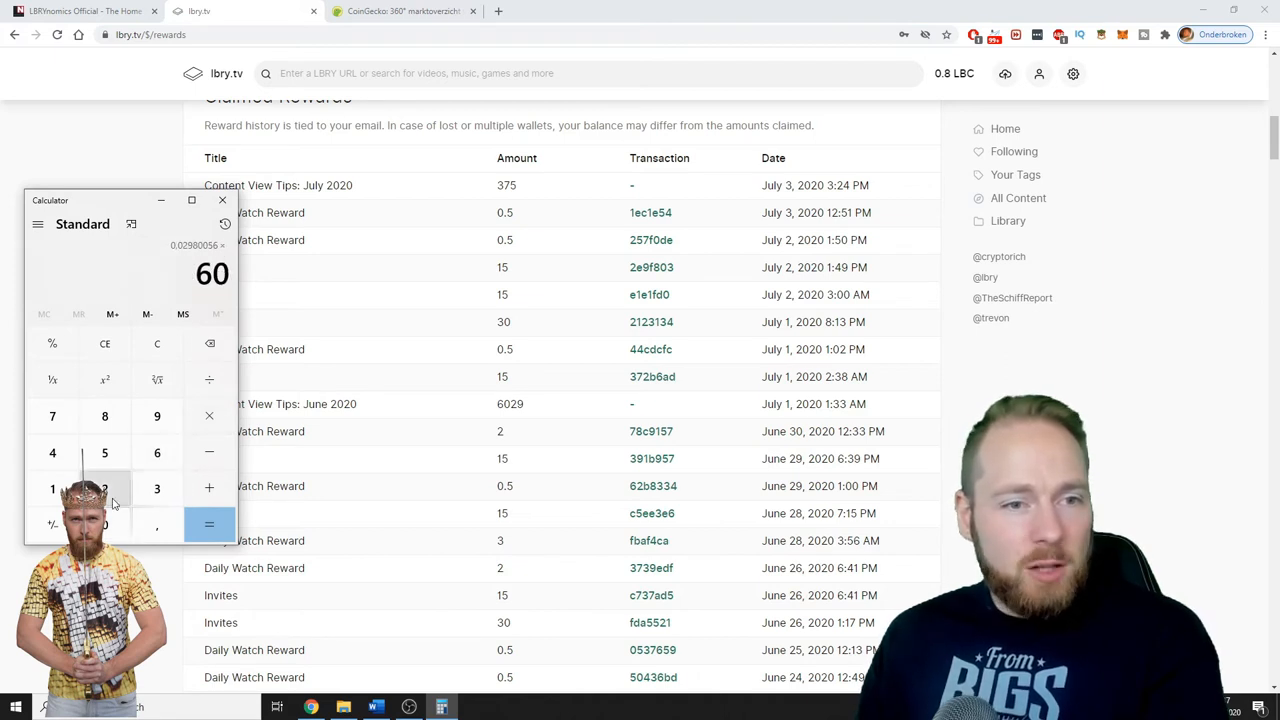
{"action": "left_click", "coordinate": [209, 524]}
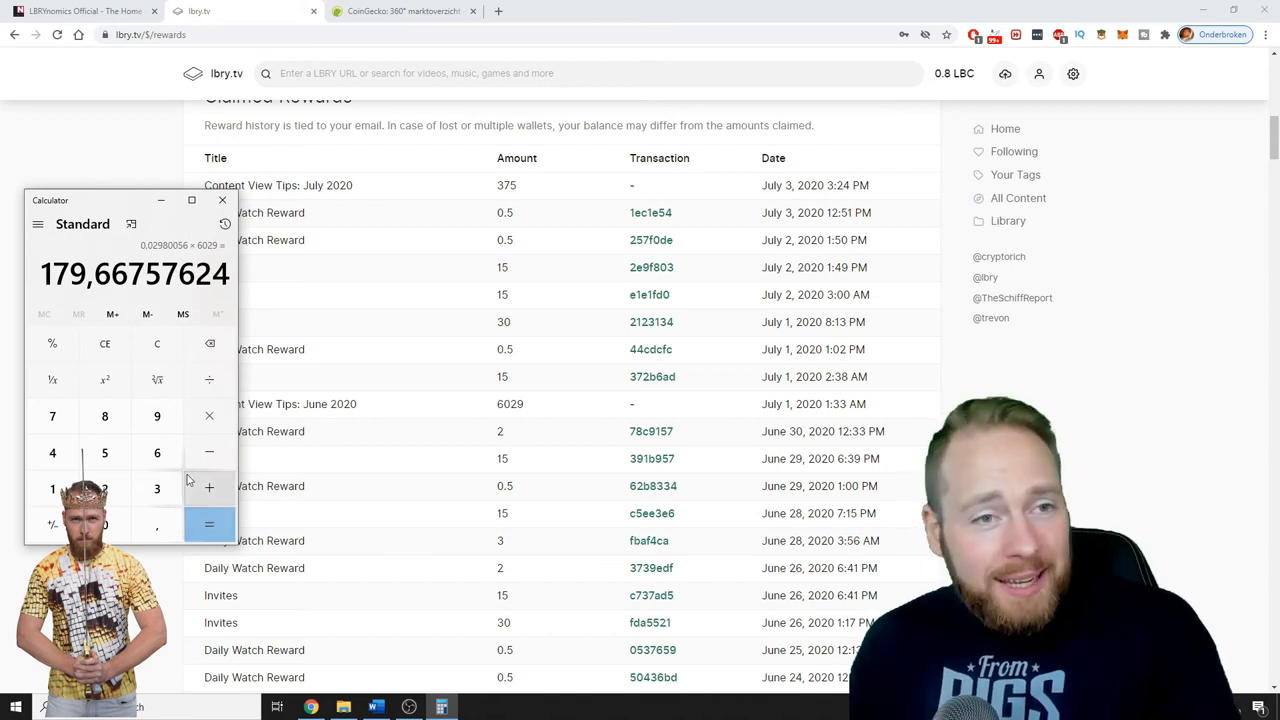
{"action": "left_click", "coordinate": [400, 11]}
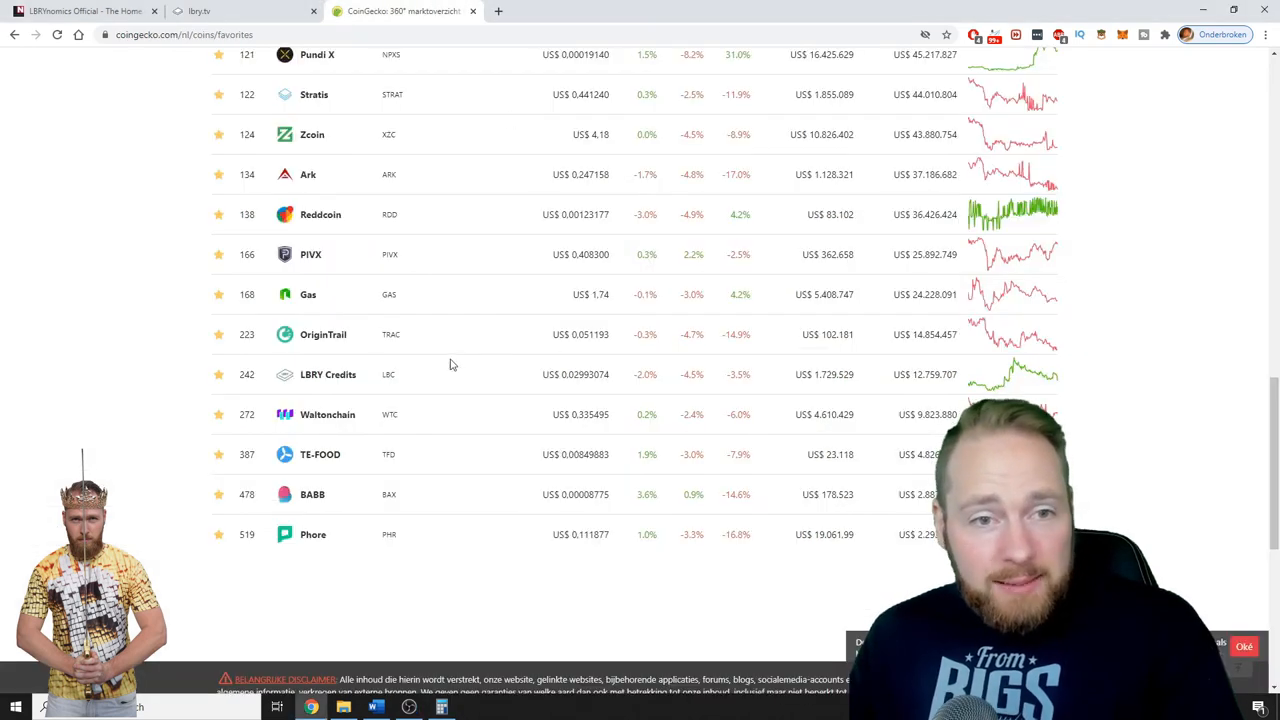
Step: Review the LBRY Credits coin page and its 24-hour price chart, then return to LBRY.tv rewards
{"action": "left_click", "coordinate": [328, 374]}
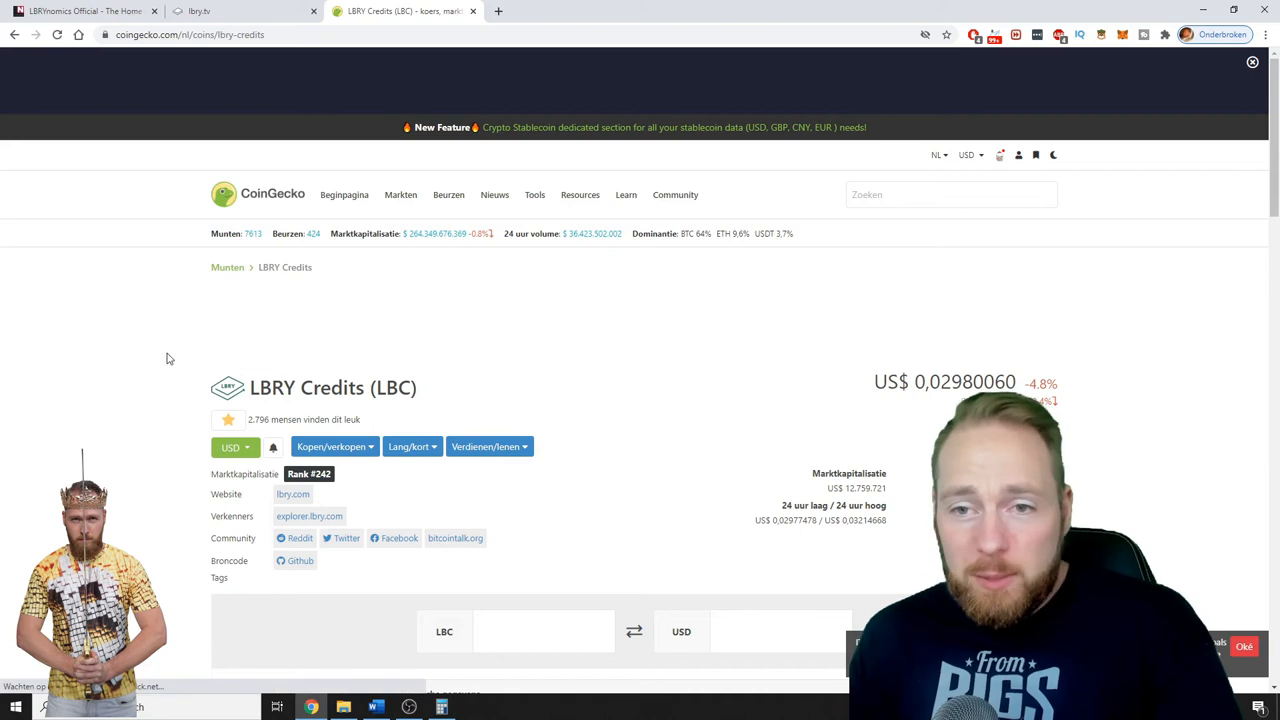
{"action": "scroll", "scroll_direction": "down", "scroll_amount": 3}
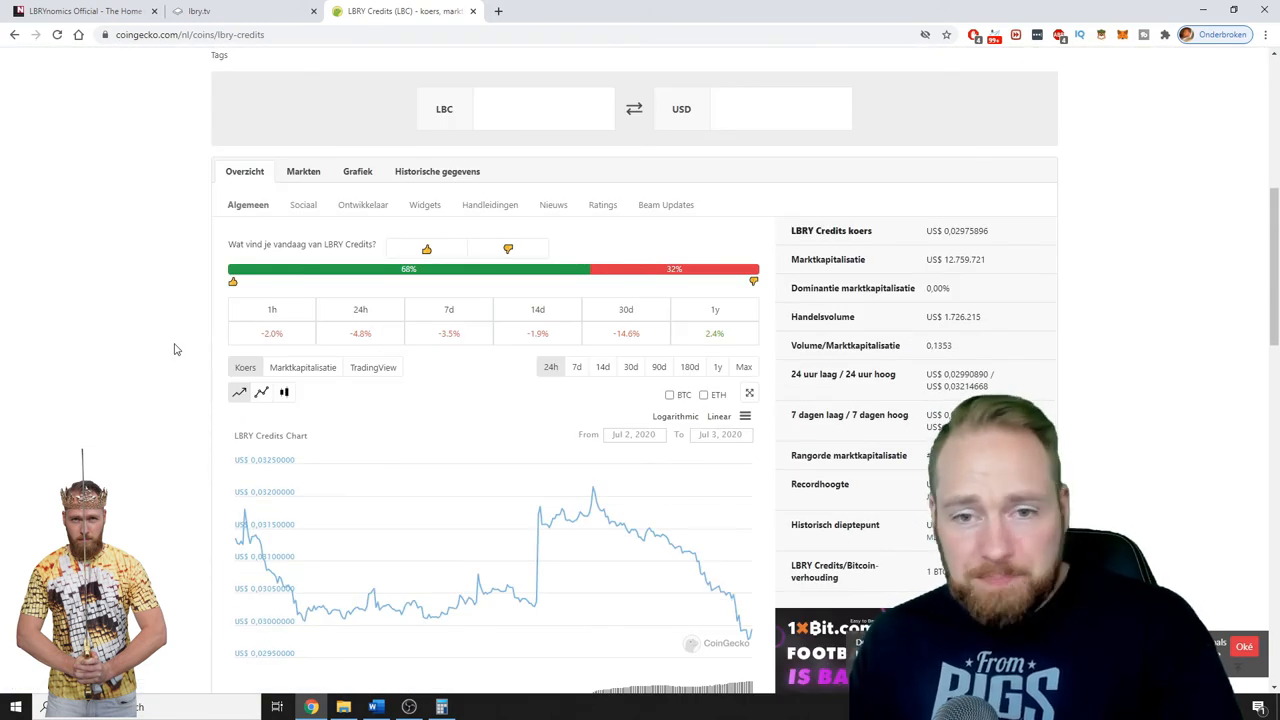
{"action": "scroll", "scroll_direction": "down", "scroll_amount": 3}
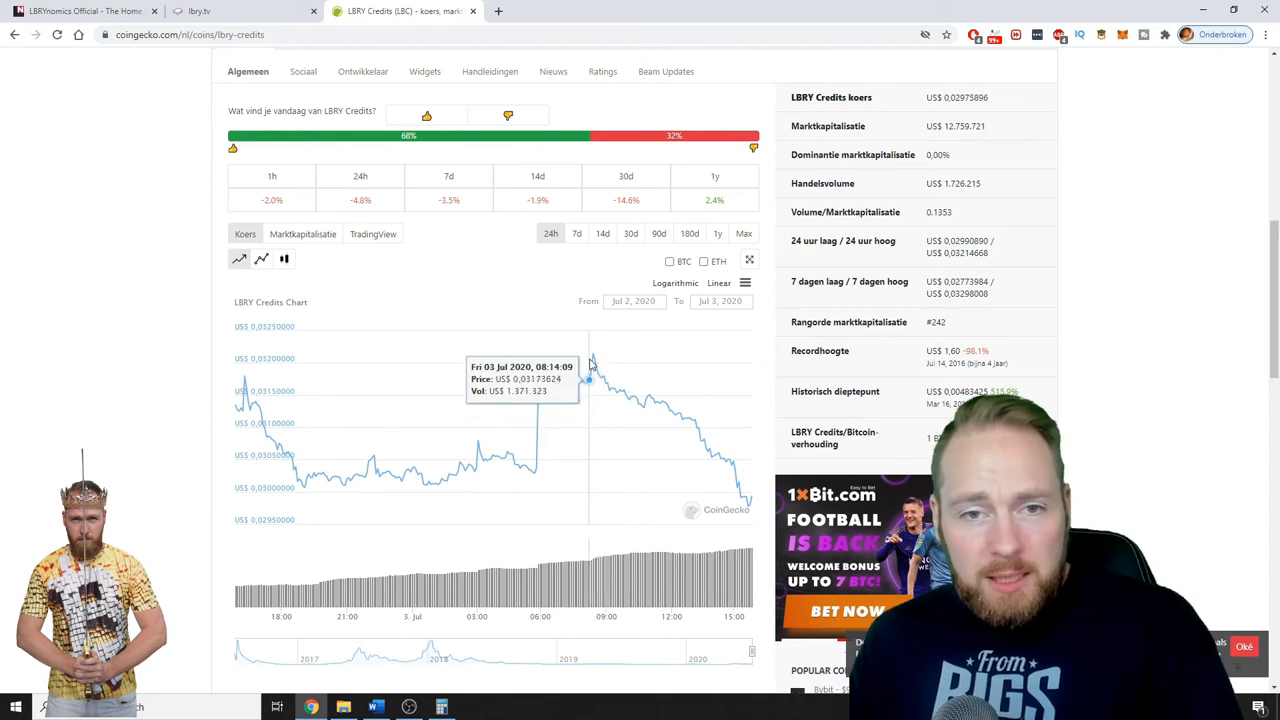
{"action": "mouse_move", "coordinate": [595, 360]}
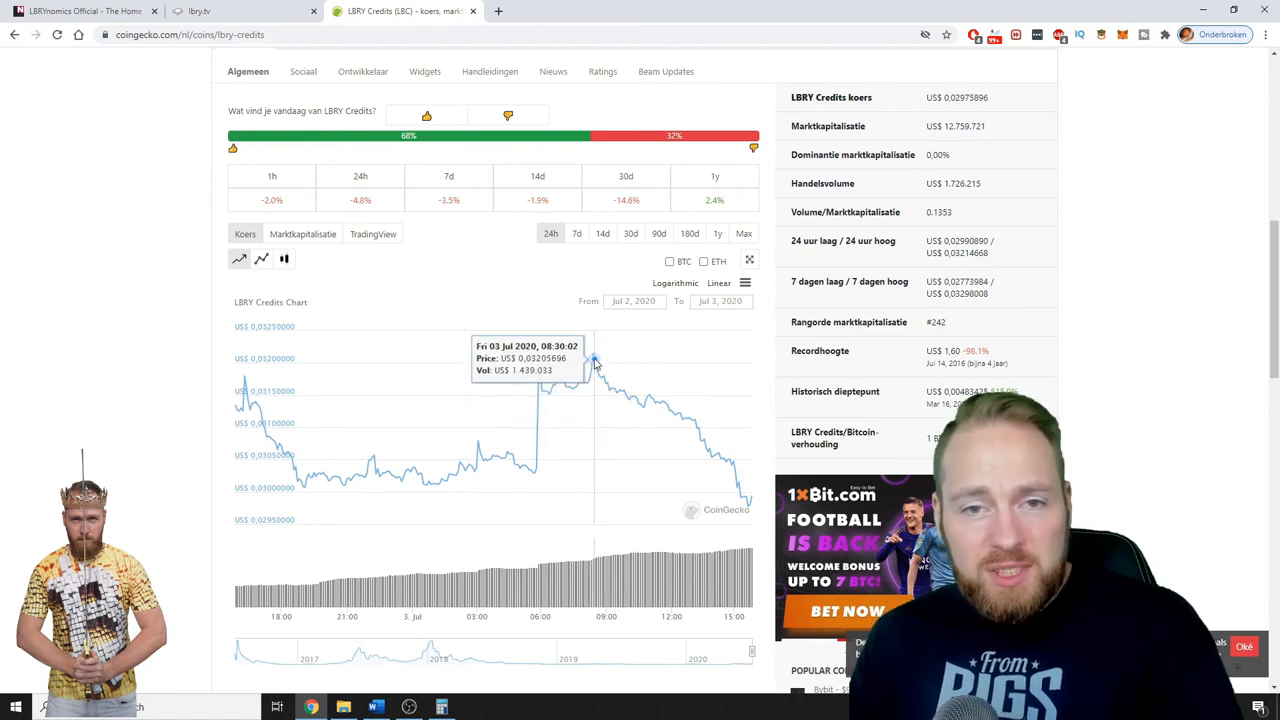
{"action": "mouse_move", "coordinate": [600, 375]}
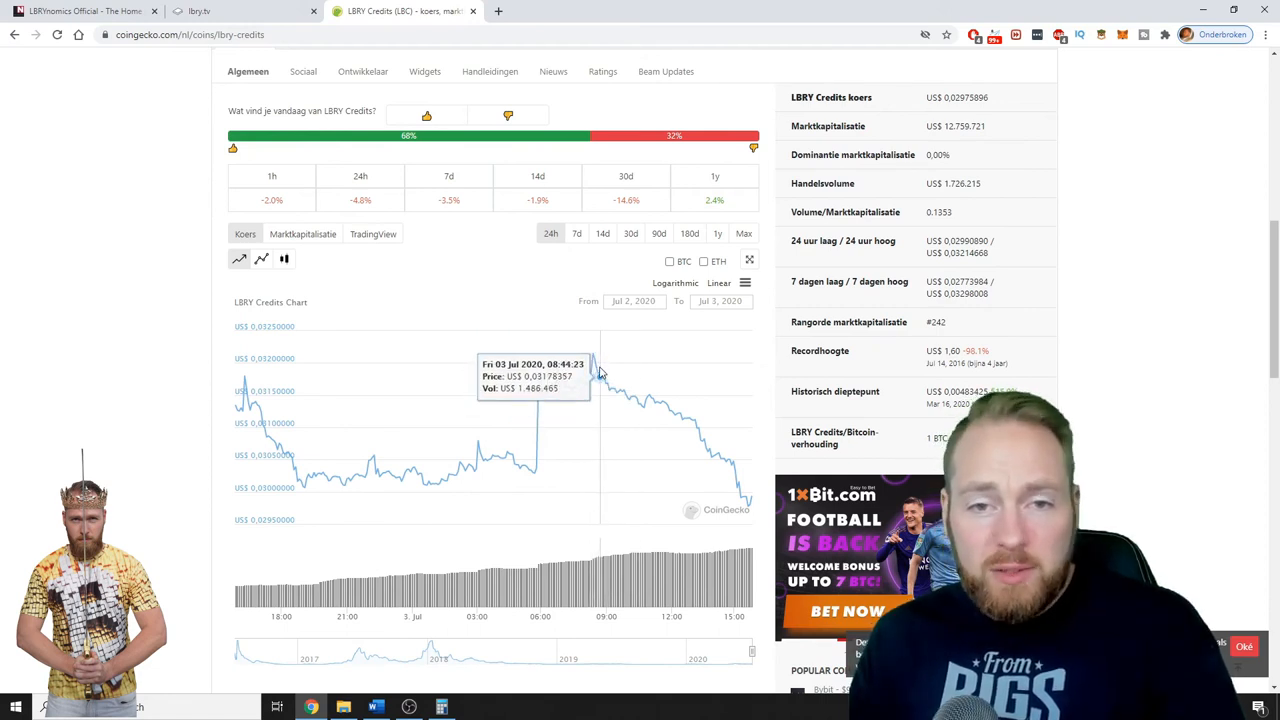
{"action": "mouse_move", "coordinate": [600, 375]}
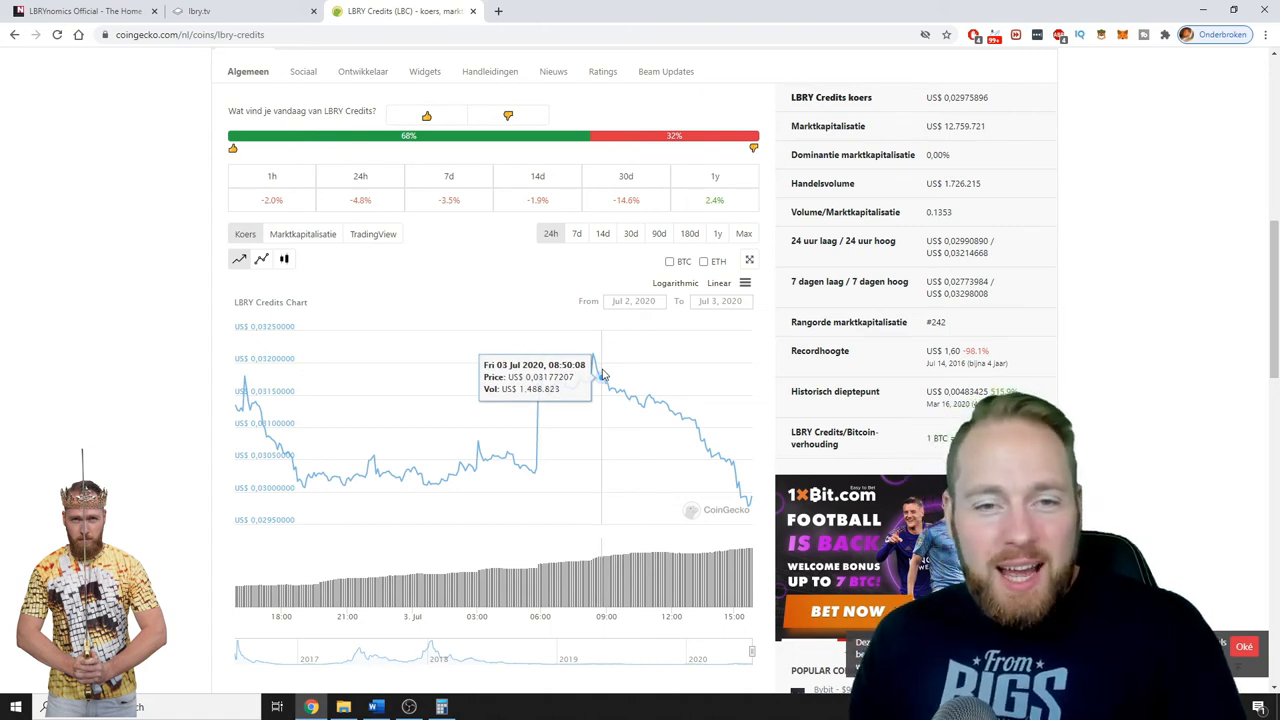
{"action": "mouse_move", "coordinate": [657, 407]}
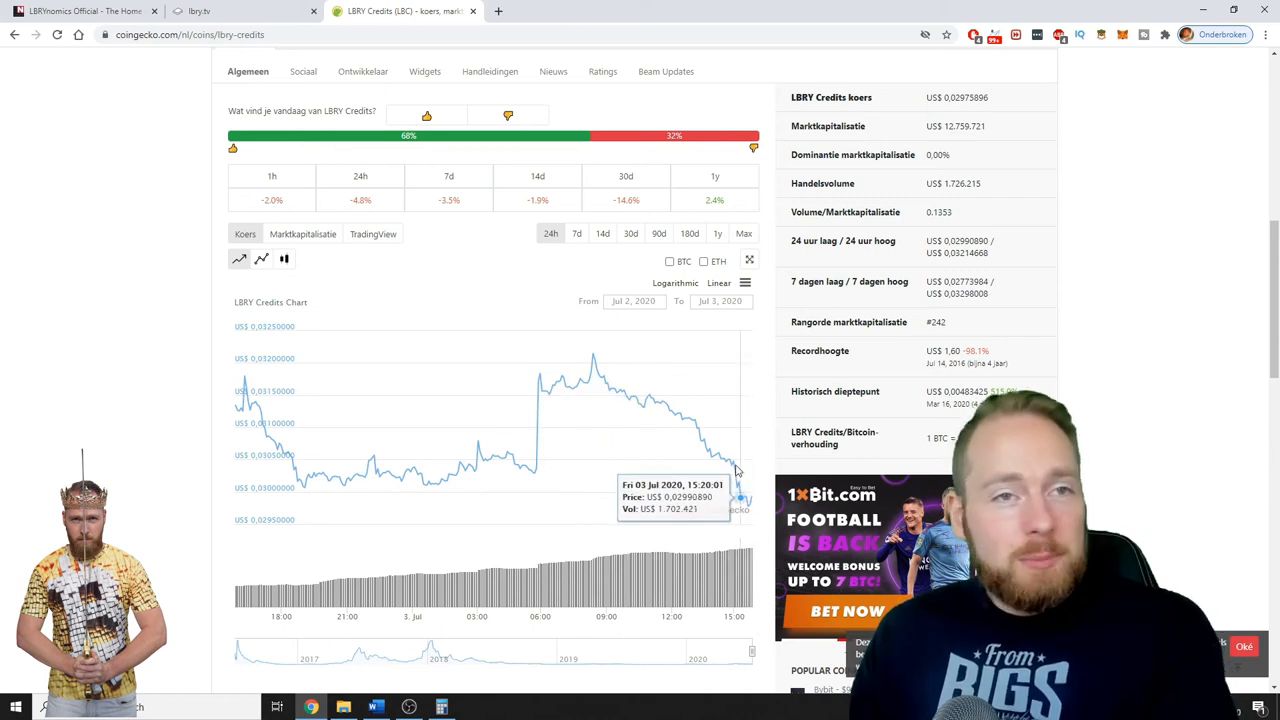
{"action": "left_click", "coordinate": [245, 11]}
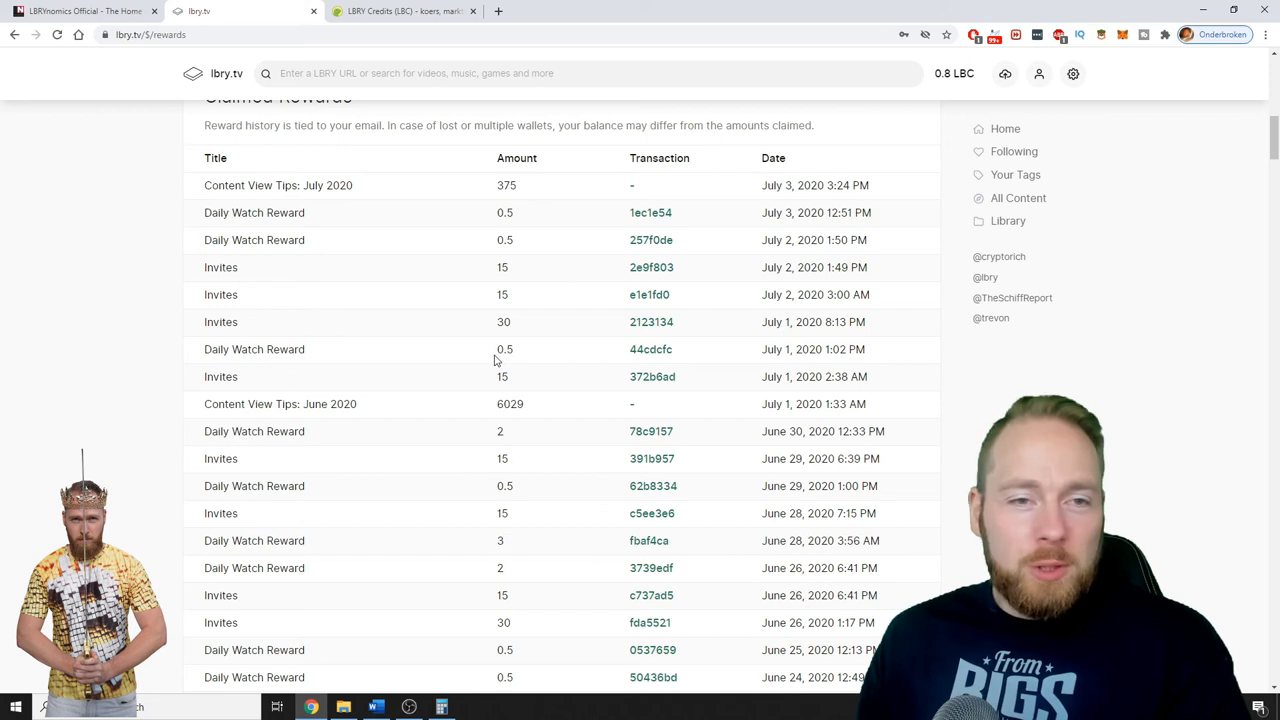
{"action": "mouse_move", "coordinate": [232, 384]}
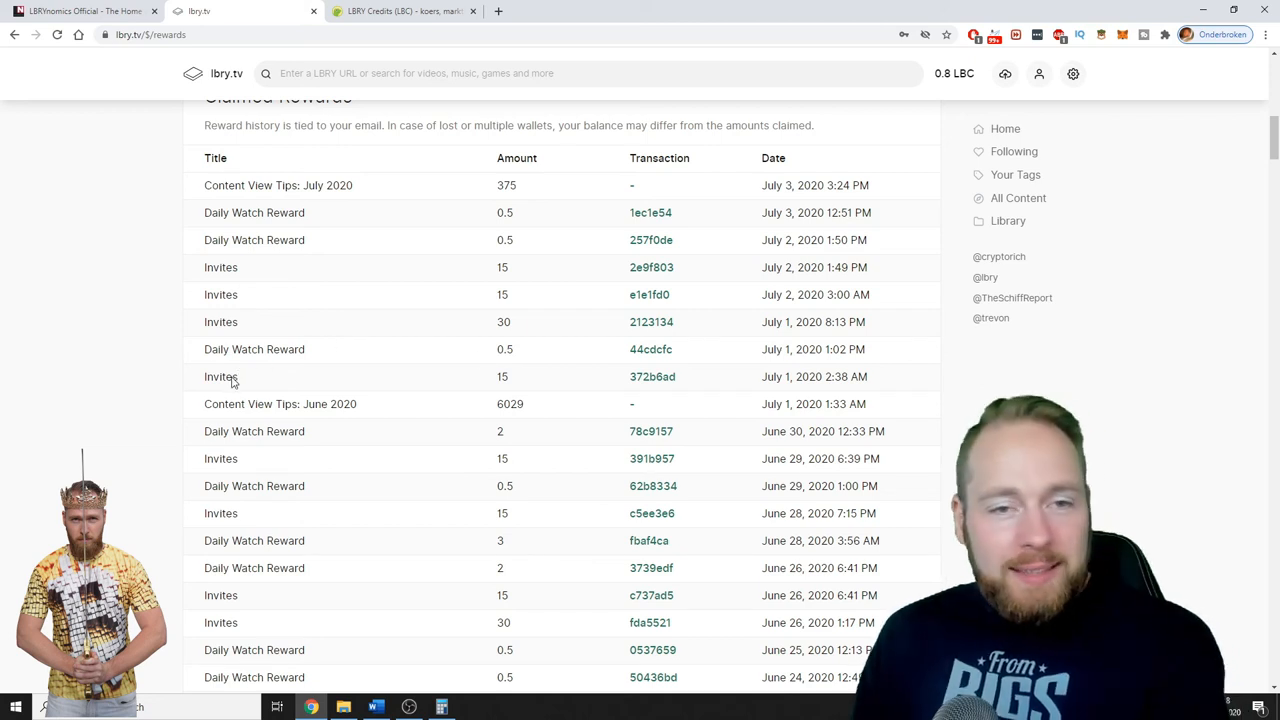